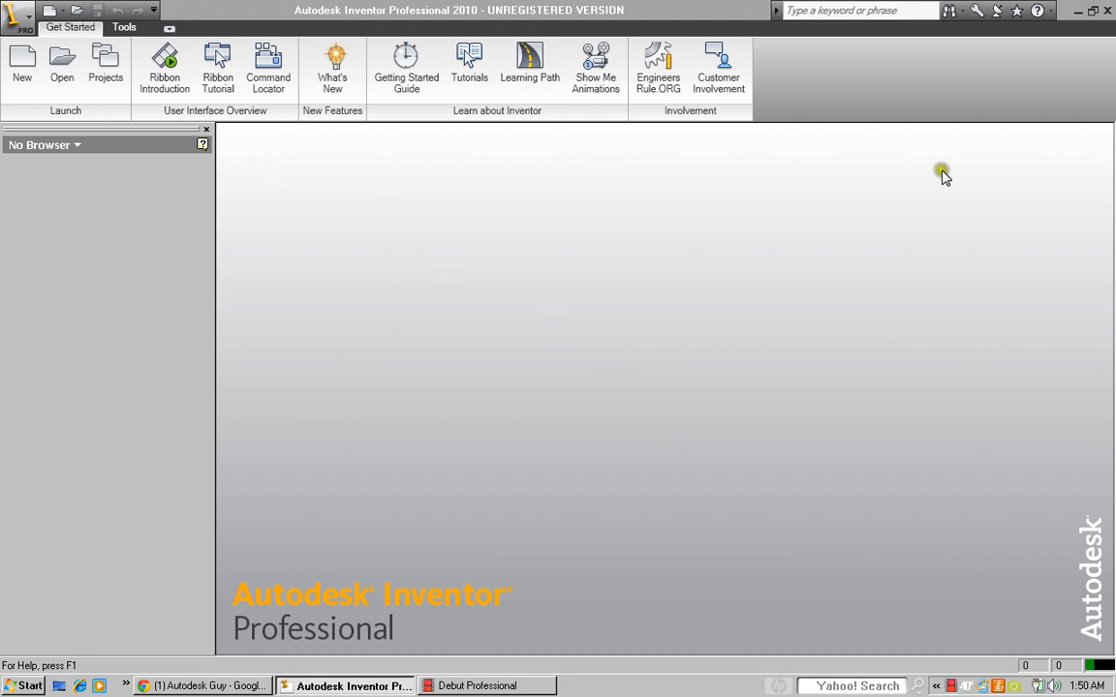
{"action": "mouse_move", "coordinate": [935, 452]}
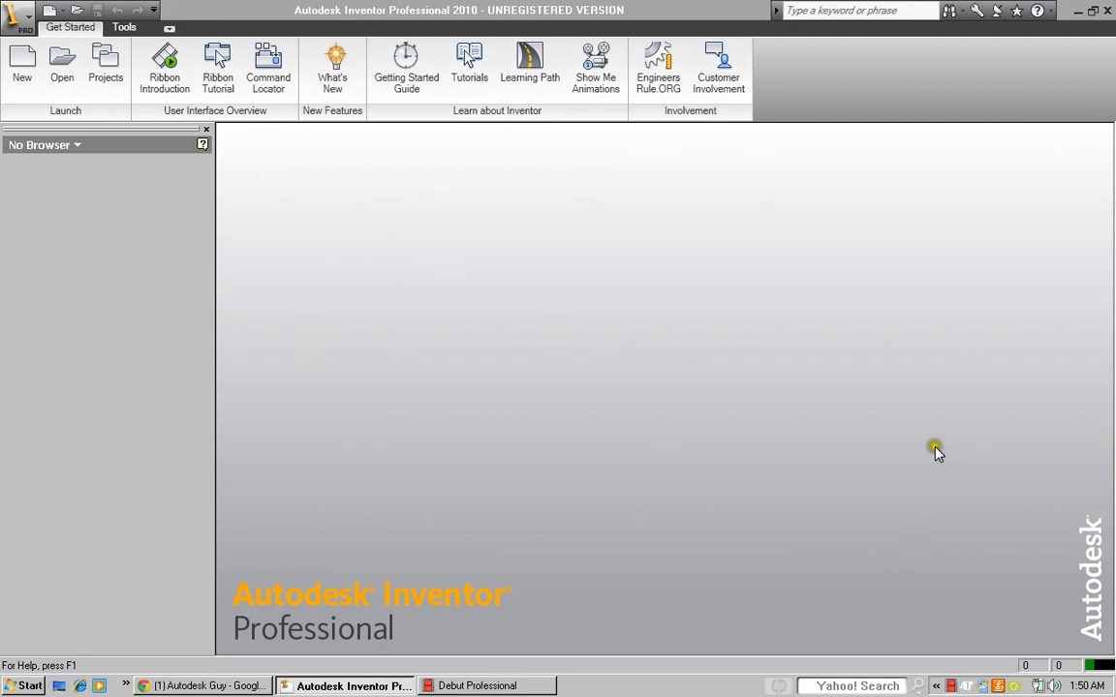
{"action": "mouse_move", "coordinate": [25, 22]}
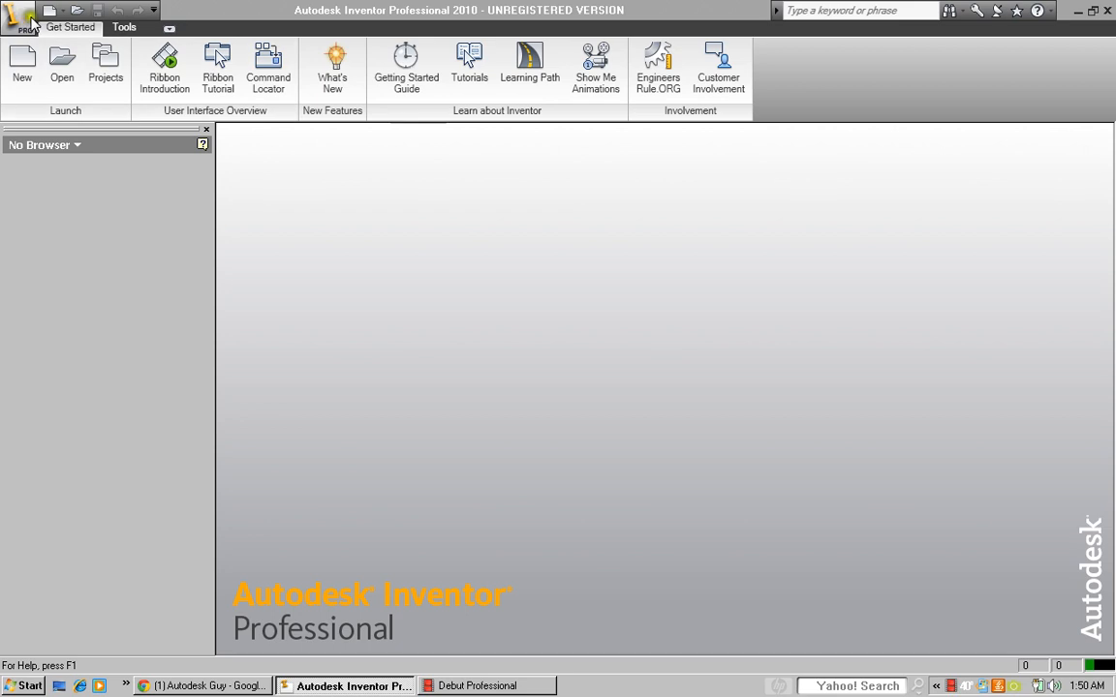
Bring up the application menu of file commands
{"action": "left_click", "coordinate": [17, 14]}
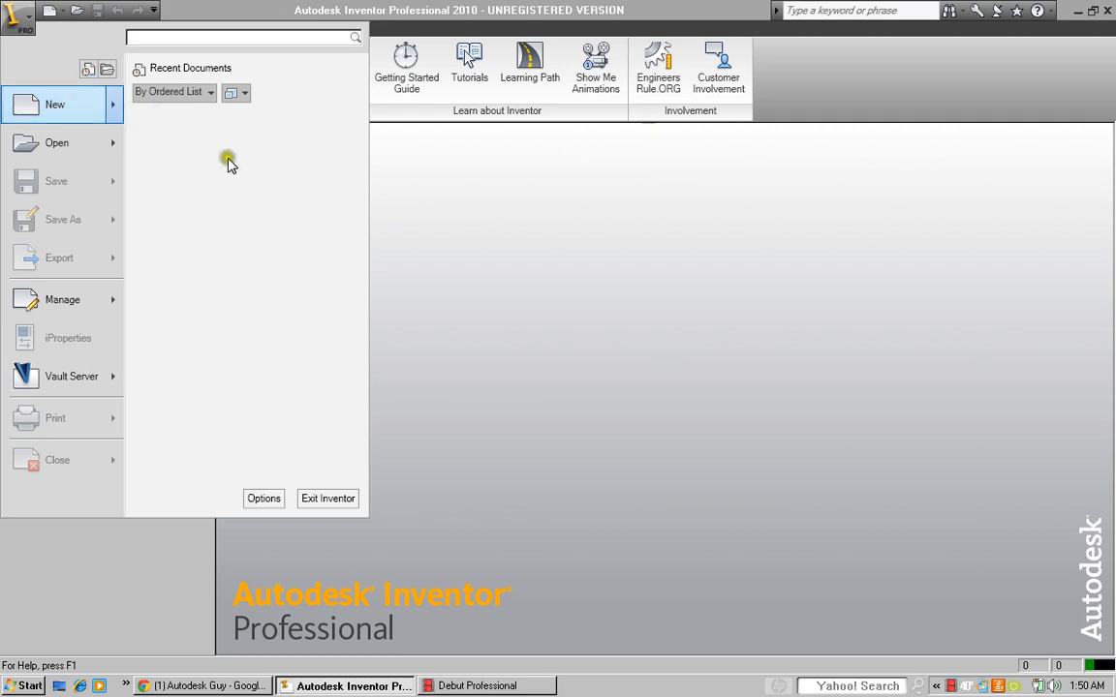
{"action": "mouse_move", "coordinate": [213, 230]}
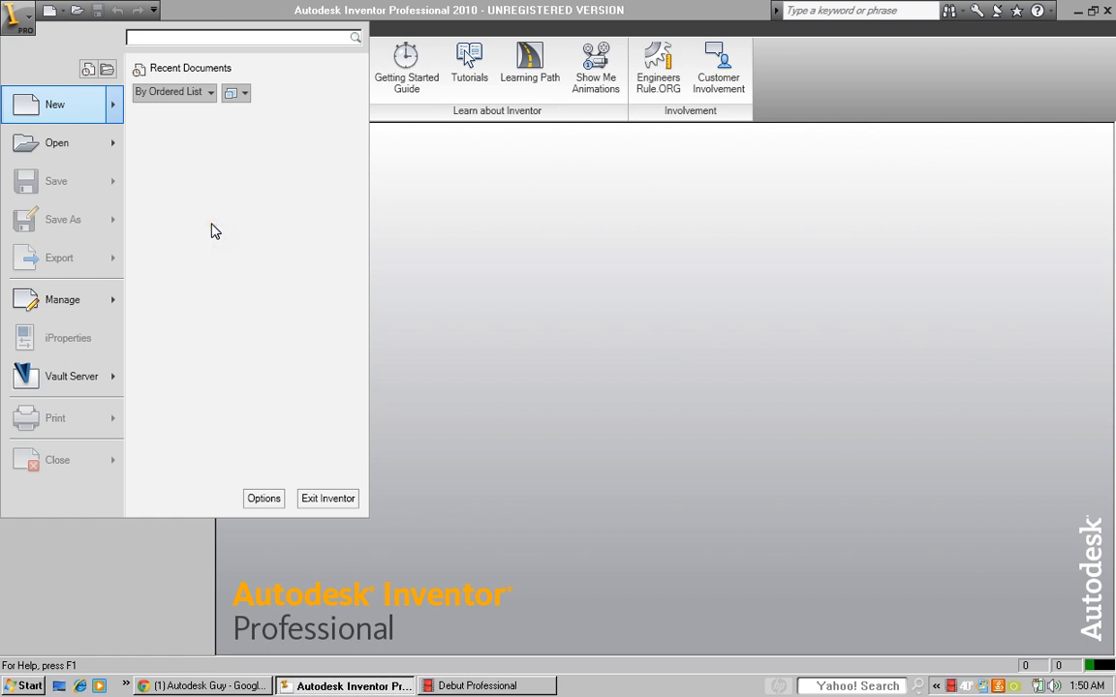
{"action": "mouse_move", "coordinate": [90, 143]}
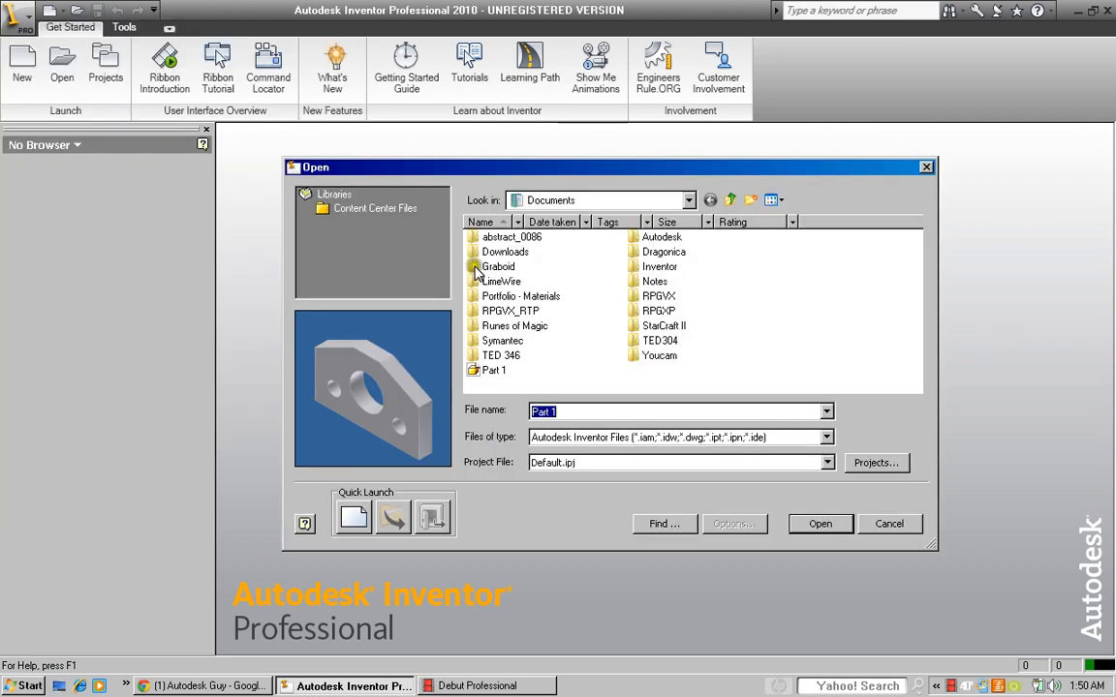
Load Part 1, the plate model with three holes
{"action": "left_click", "coordinate": [494, 369]}
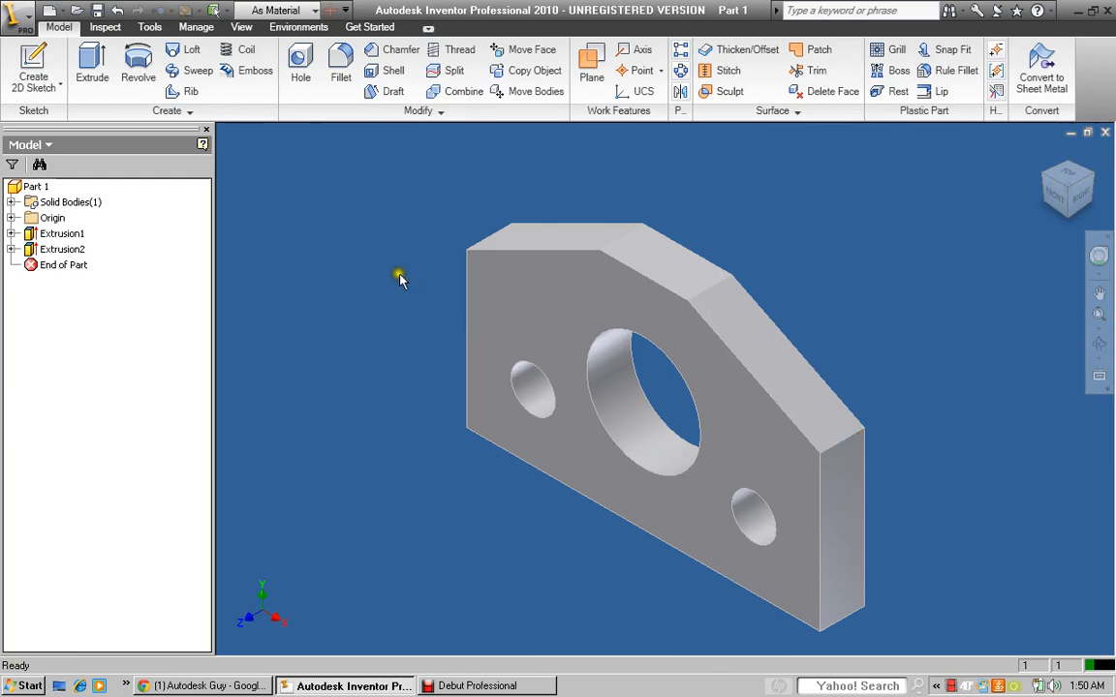
{"action": "mouse_move", "coordinate": [606, 204]}
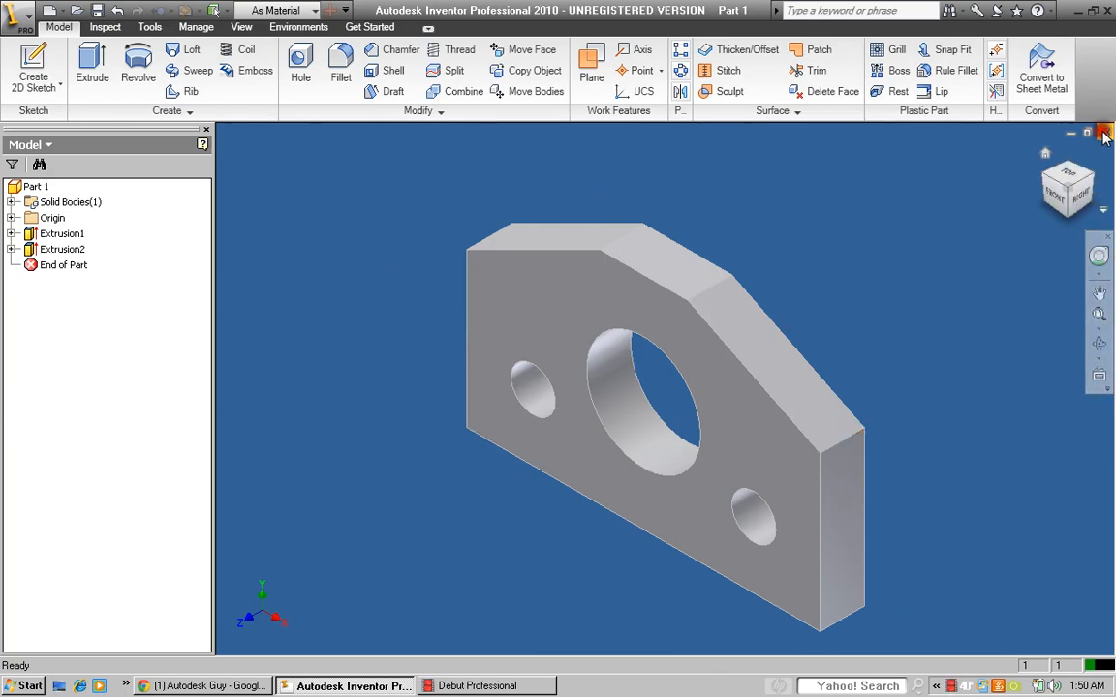
Close the Part 1 model window
{"action": "left_click", "coordinate": [19, 17]}
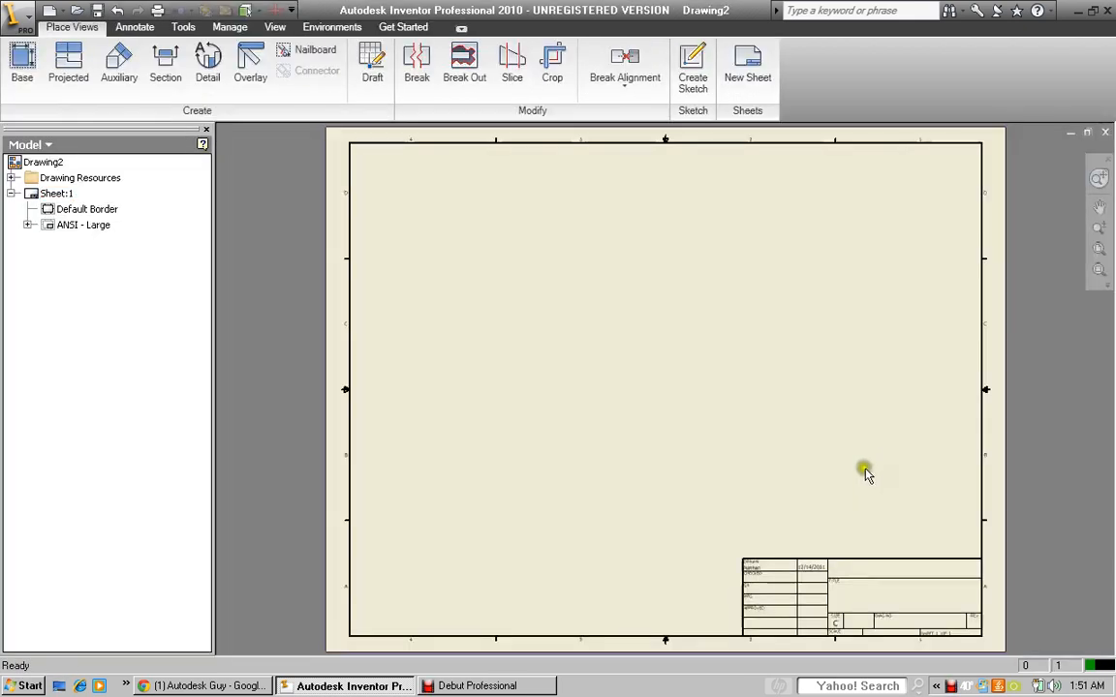
{"action": "mouse_move", "coordinate": [463, 531]}
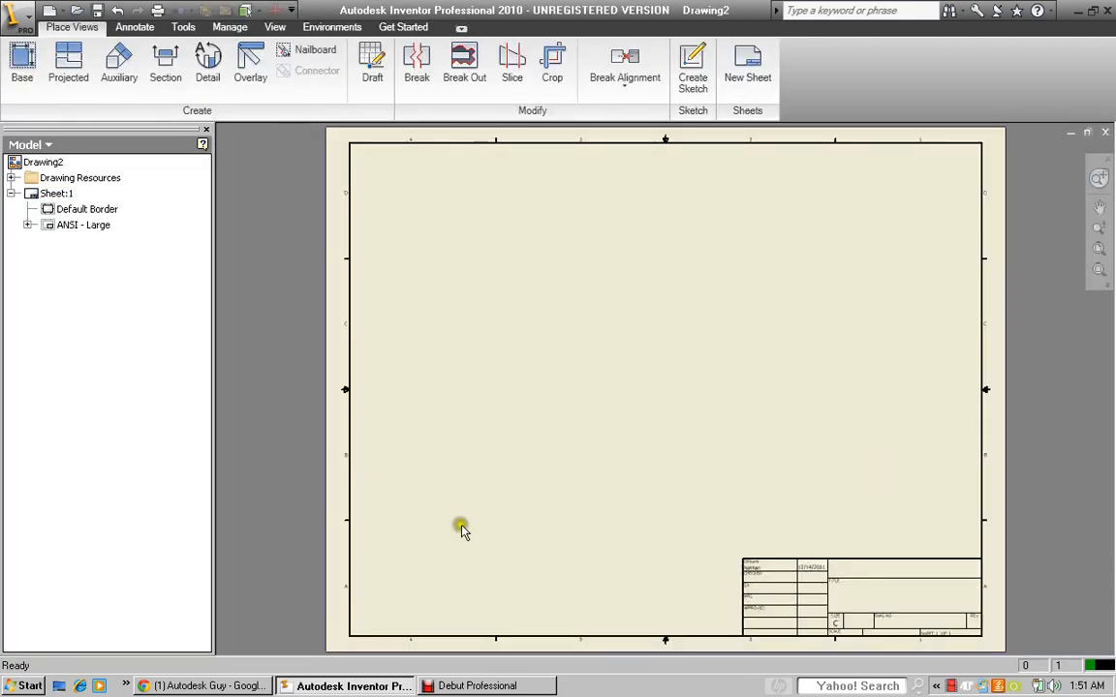
{"action": "mouse_move", "coordinate": [665, 574]}
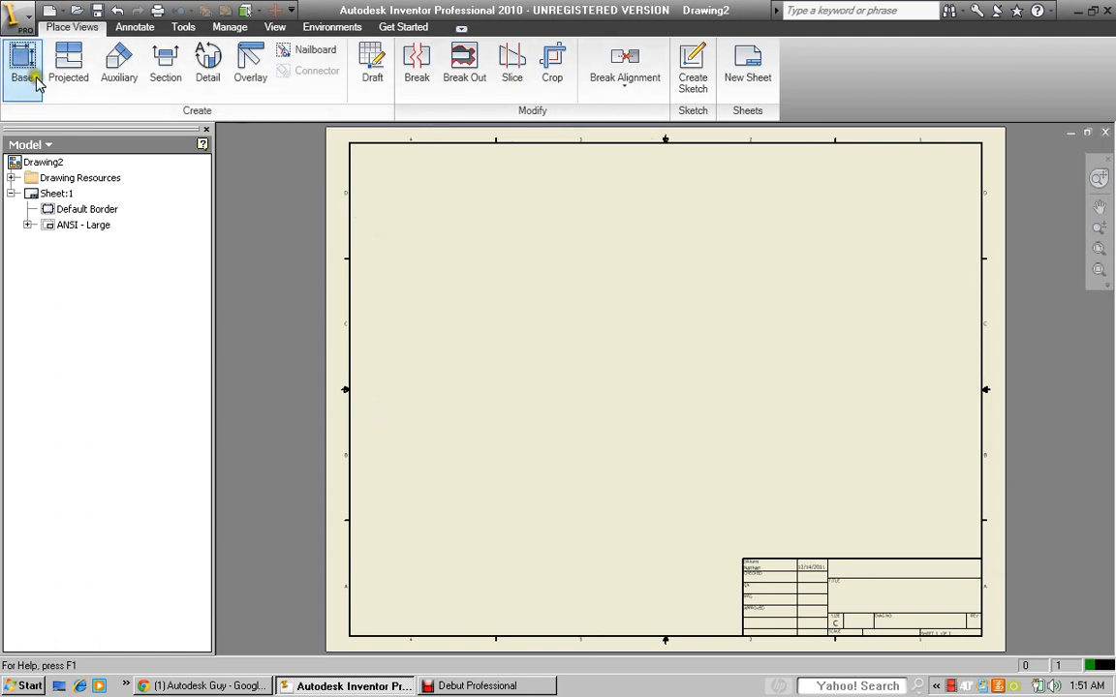
{"action": "mouse_move", "coordinate": [329, 116]}
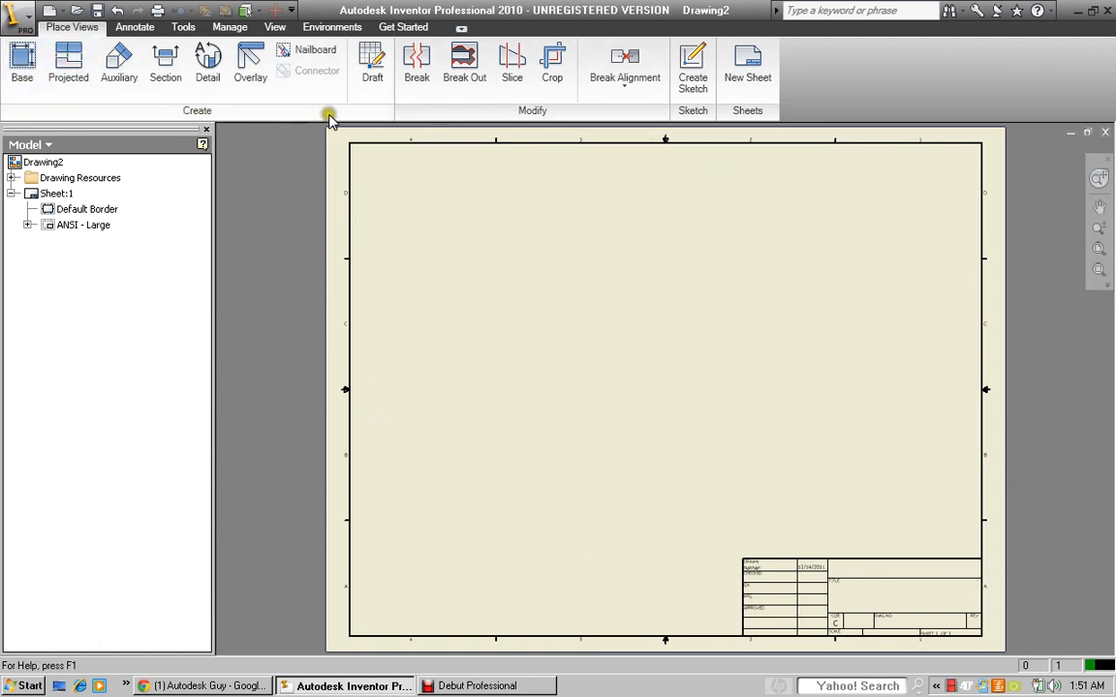
{"action": "mouse_move", "coordinate": [22, 63]}
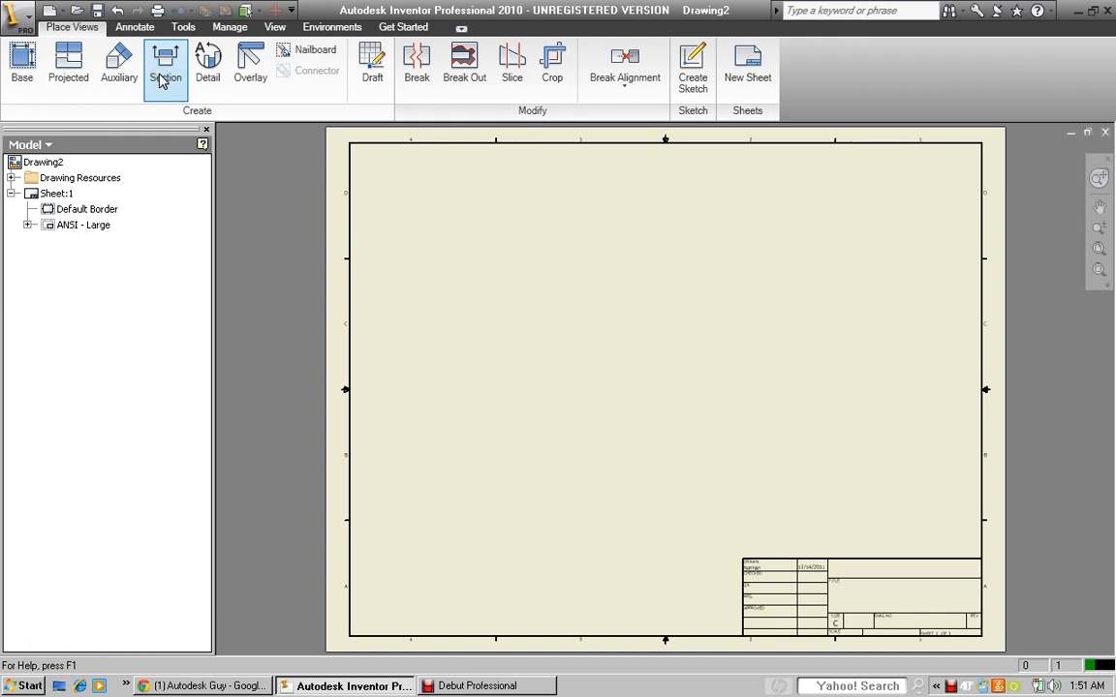
{"action": "mouse_move", "coordinate": [206, 63]}
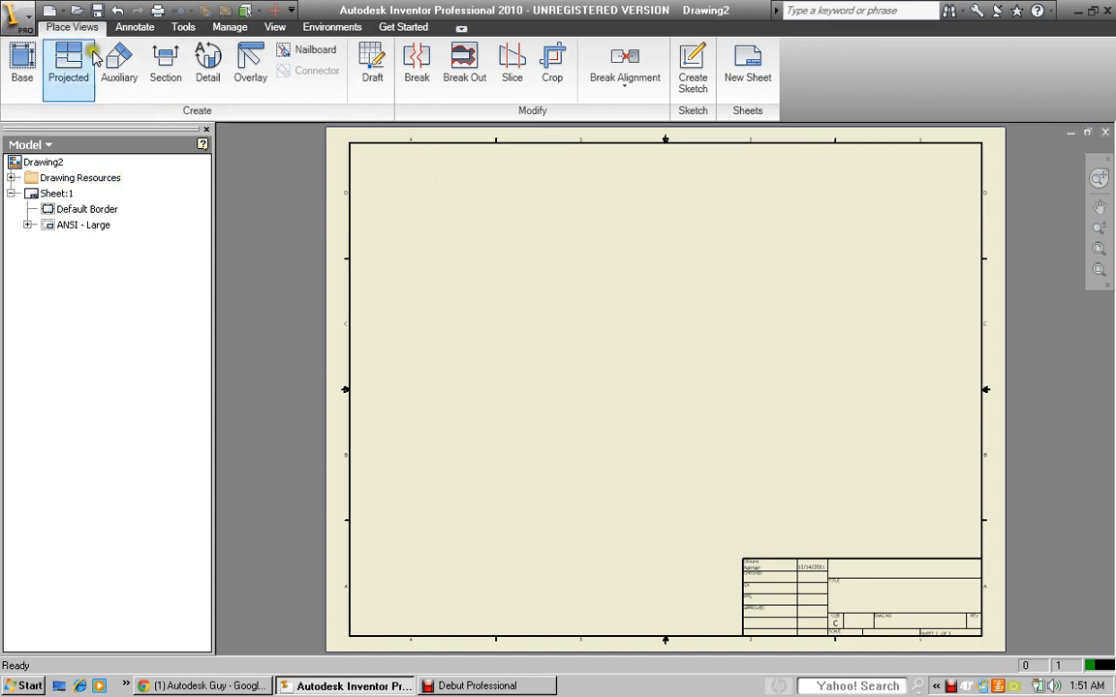
Place a Front-orientation base view of Part 1.ipt on the sheet
{"action": "left_click", "coordinate": [21, 63]}
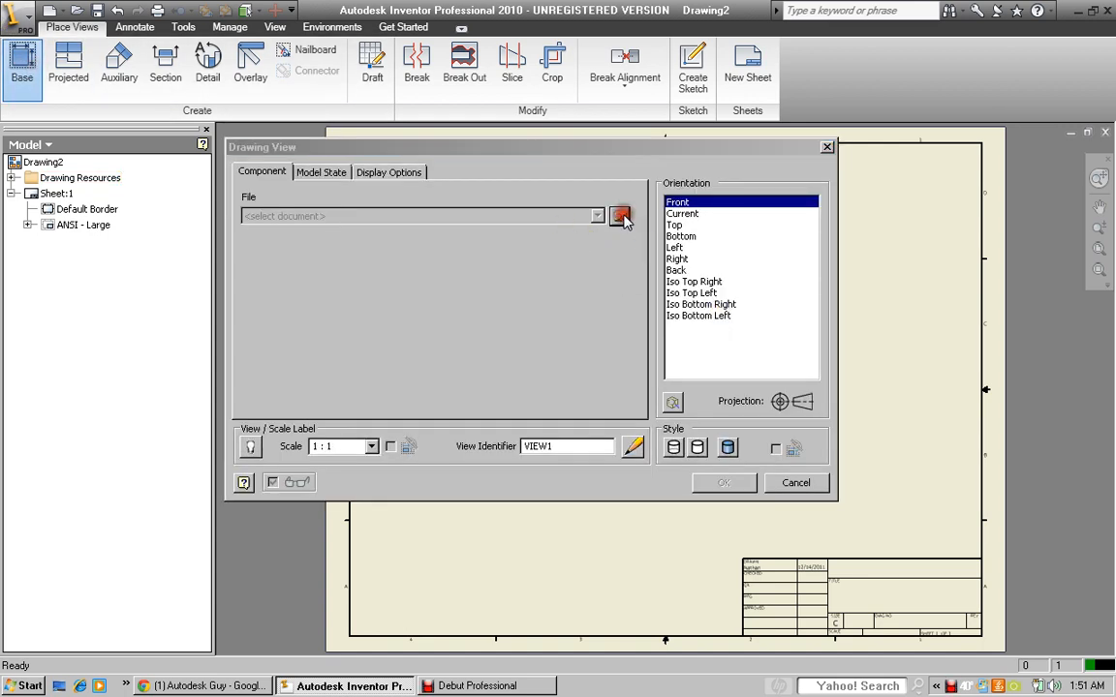
{"action": "left_click", "coordinate": [621, 215]}
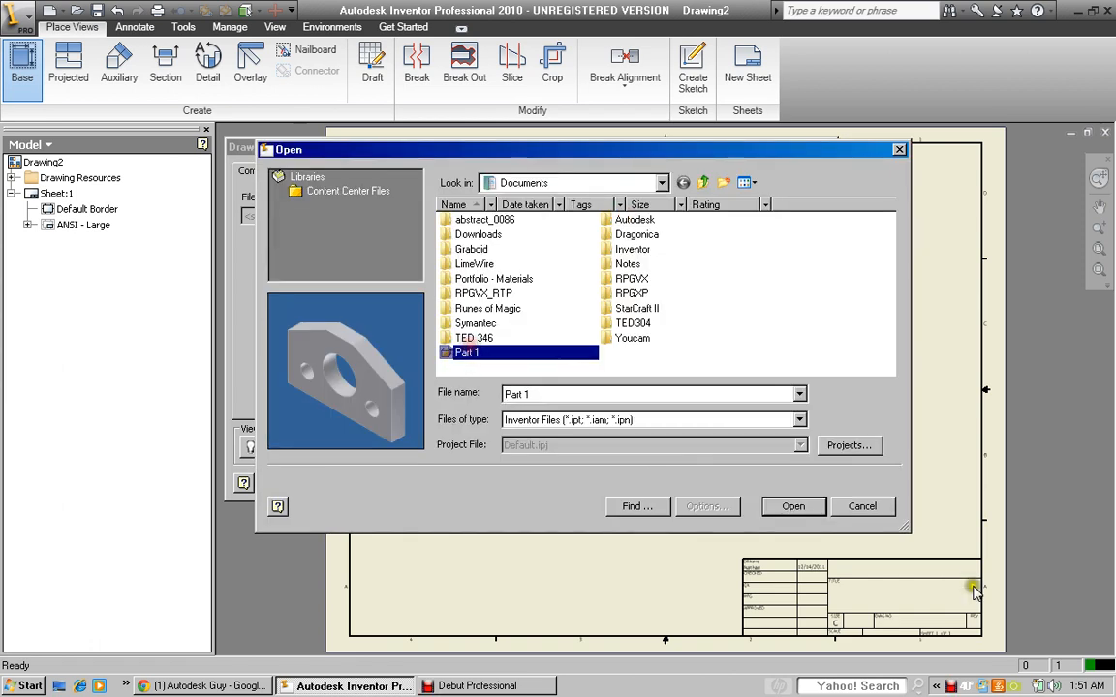
{"action": "left_click", "coordinate": [792, 505]}
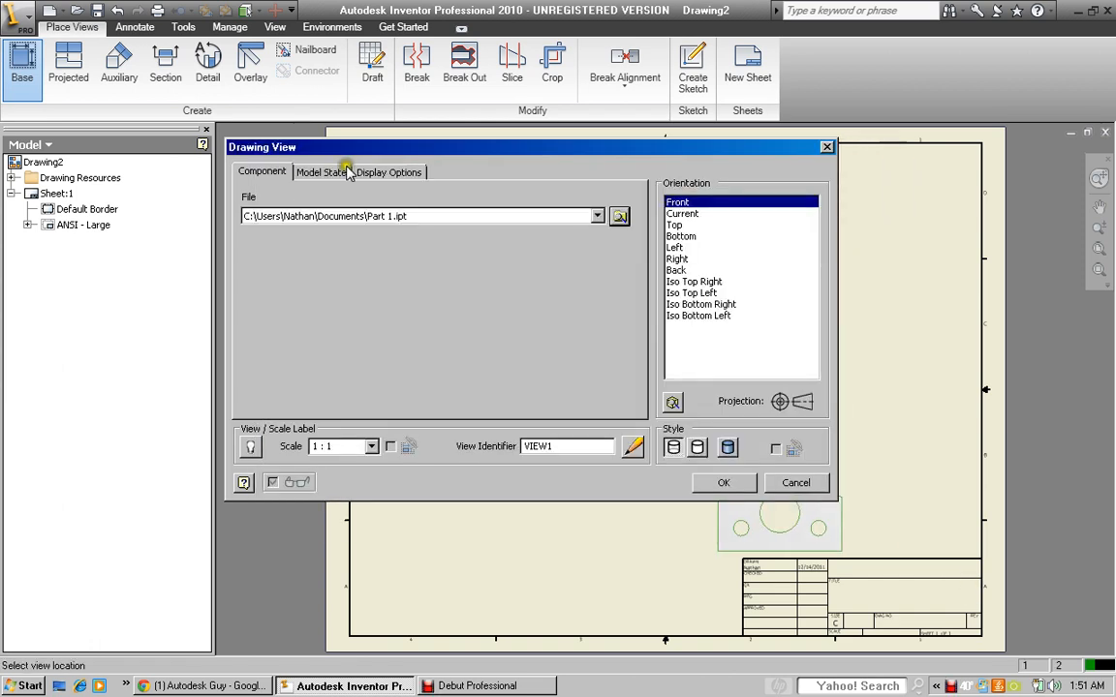
{"action": "mouse_move", "coordinate": [755, 308]}
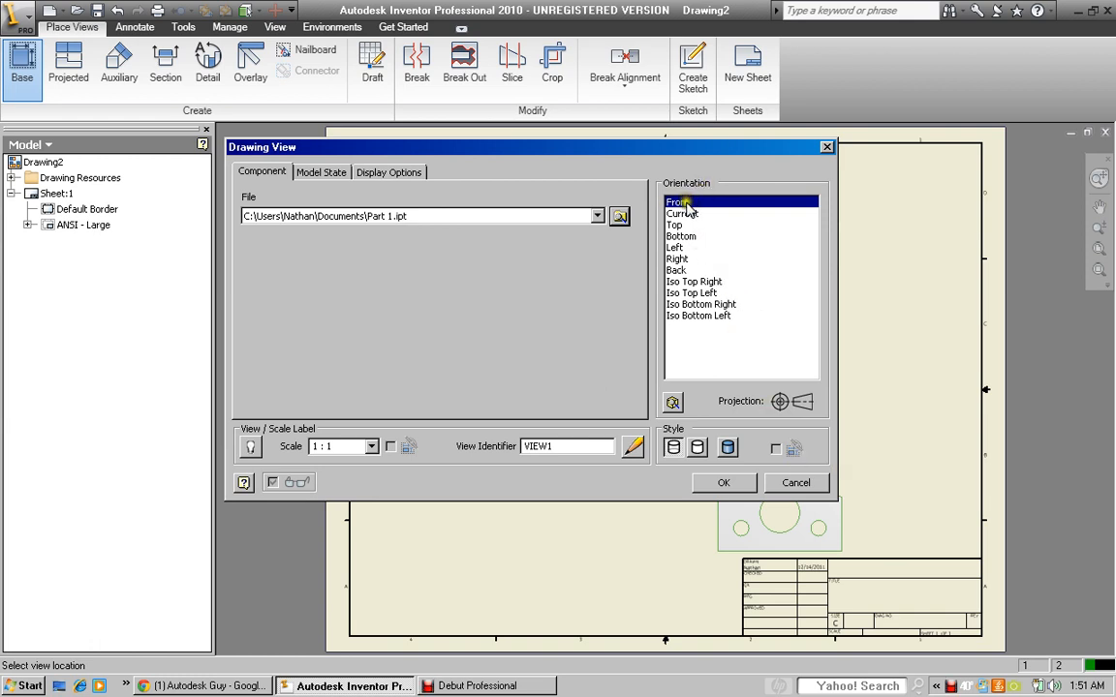
{"action": "left_click", "coordinate": [723, 483]}
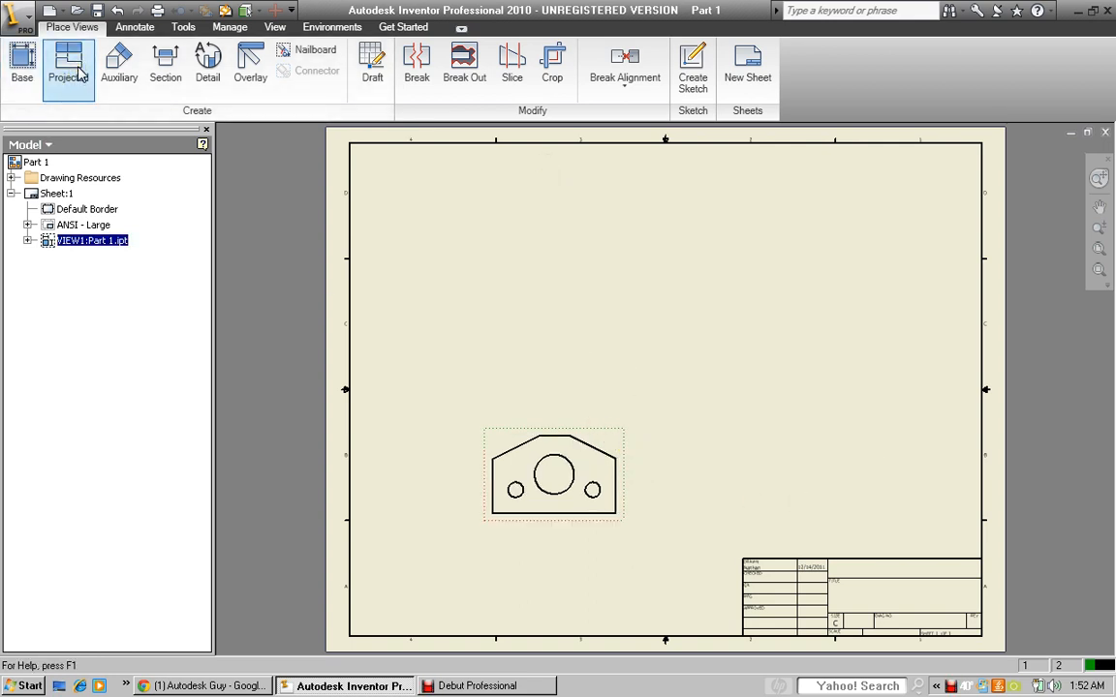
Project top, side and isometric views from the front view and create them
{"action": "left_click", "coordinate": [68, 63]}
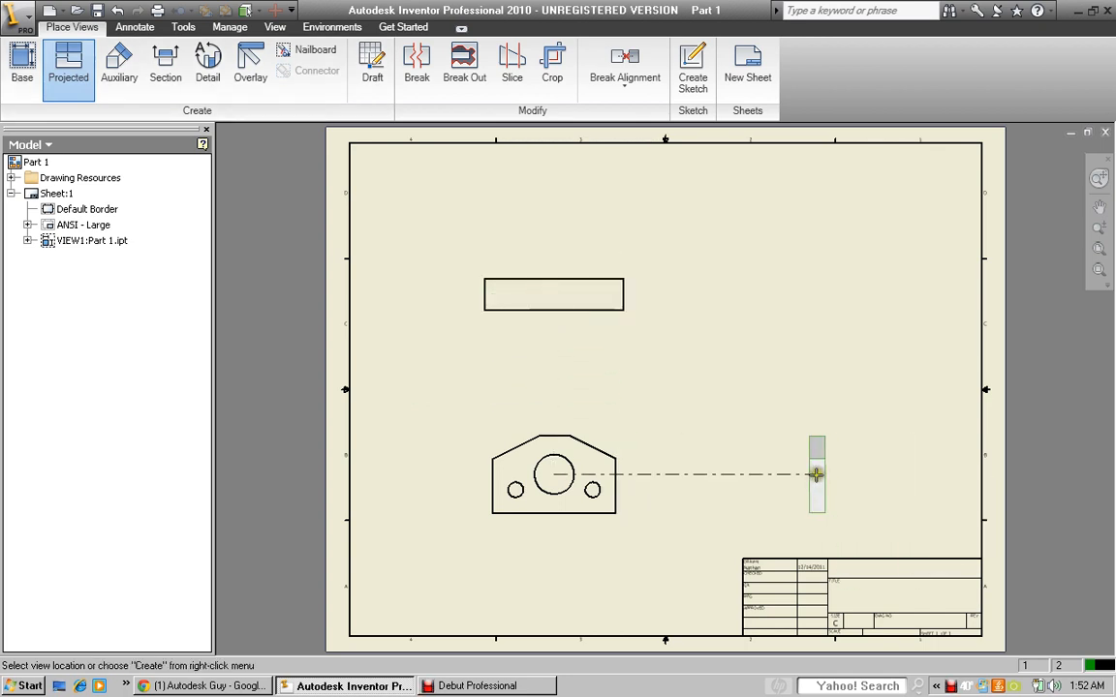
{"action": "left_click", "coordinate": [816, 295]}
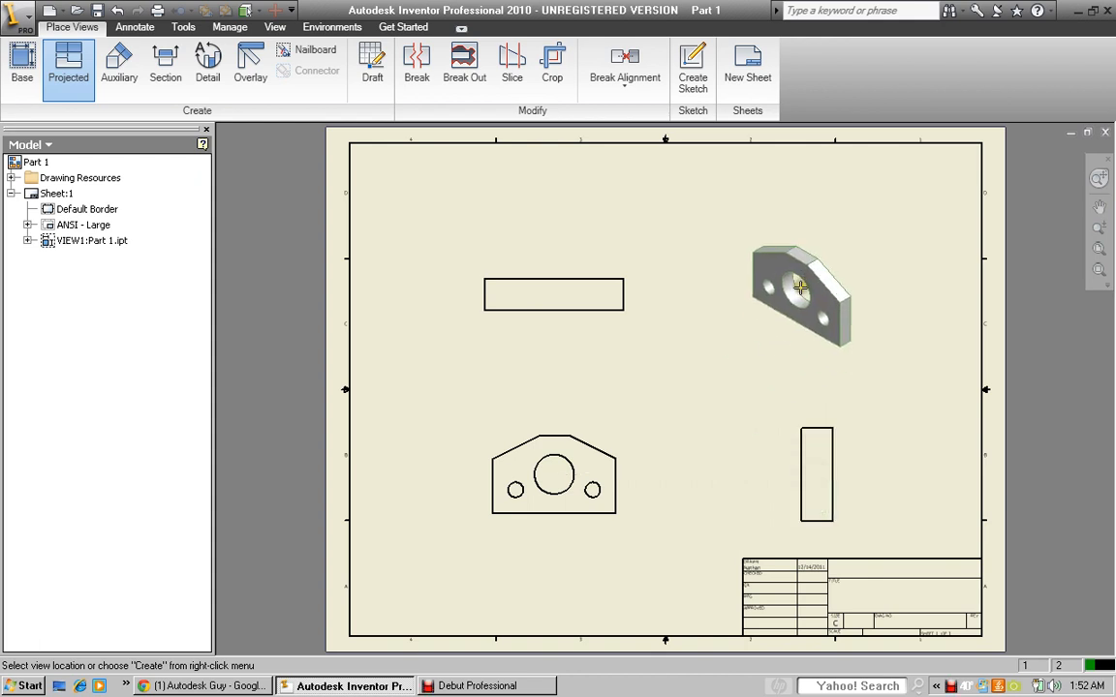
{"action": "right_click", "coordinate": [801, 286]}
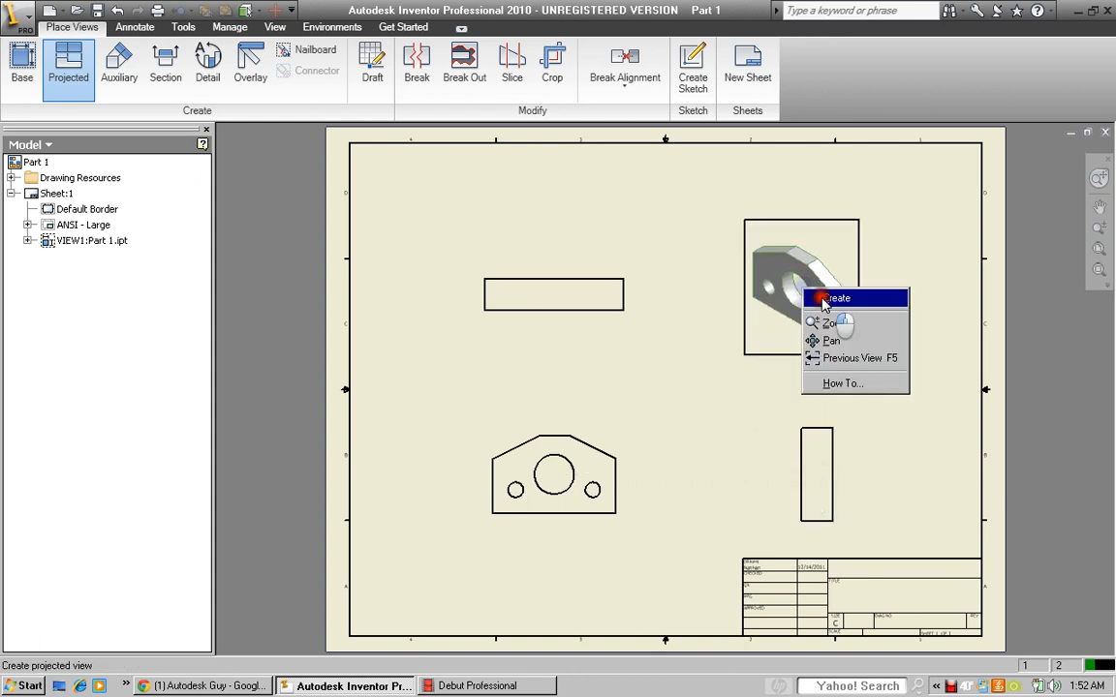
{"action": "left_click", "coordinate": [836, 298]}
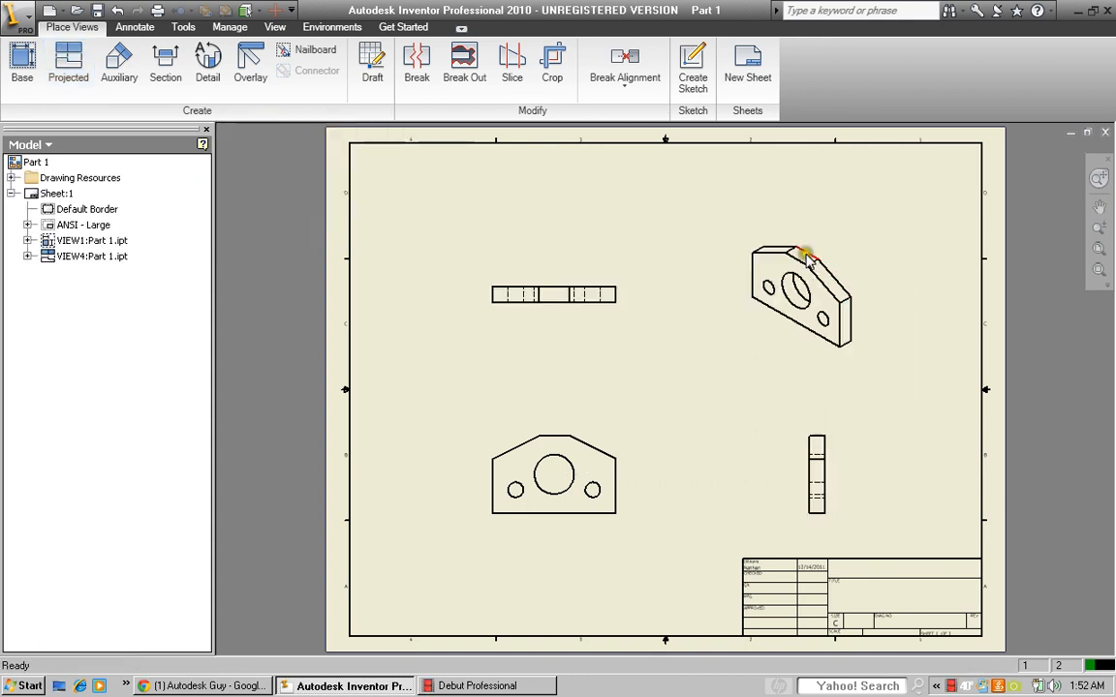
{"action": "left_click", "coordinate": [794, 285]}
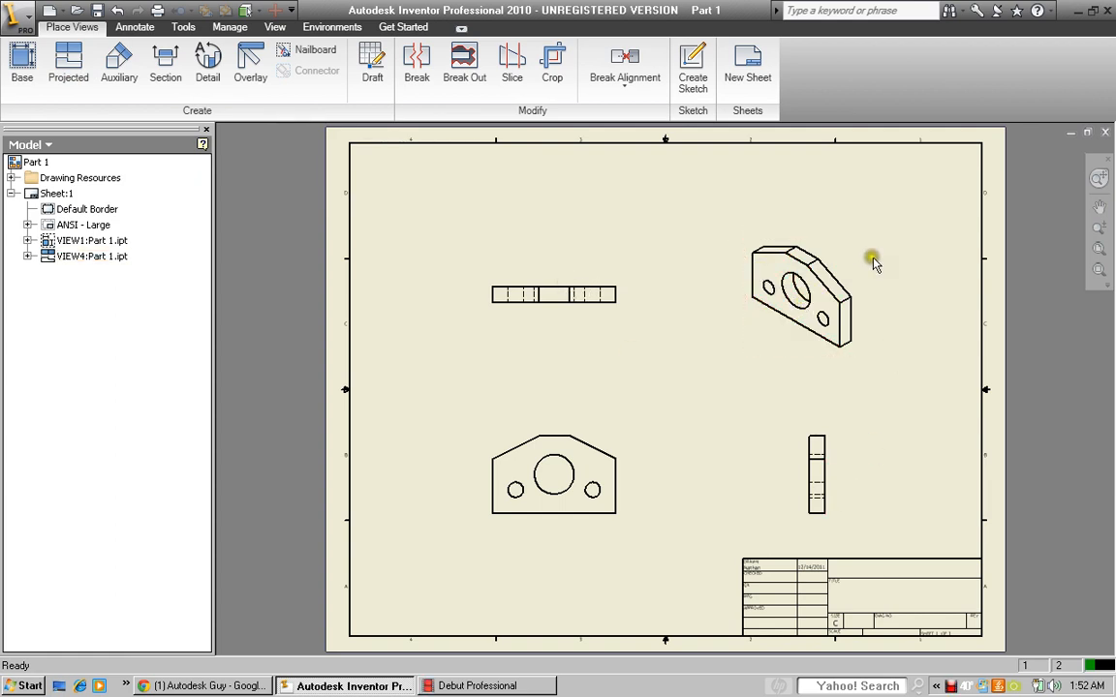
{"action": "mouse_move", "coordinate": [860, 223]}
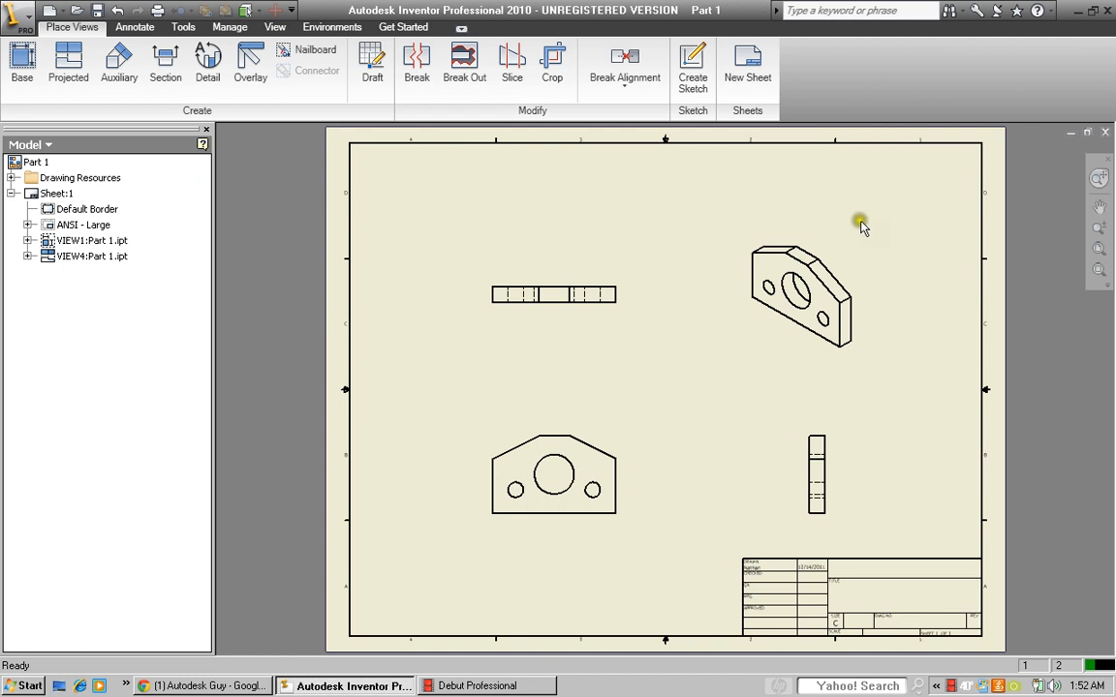
{"action": "left_click", "coordinate": [799, 290]}
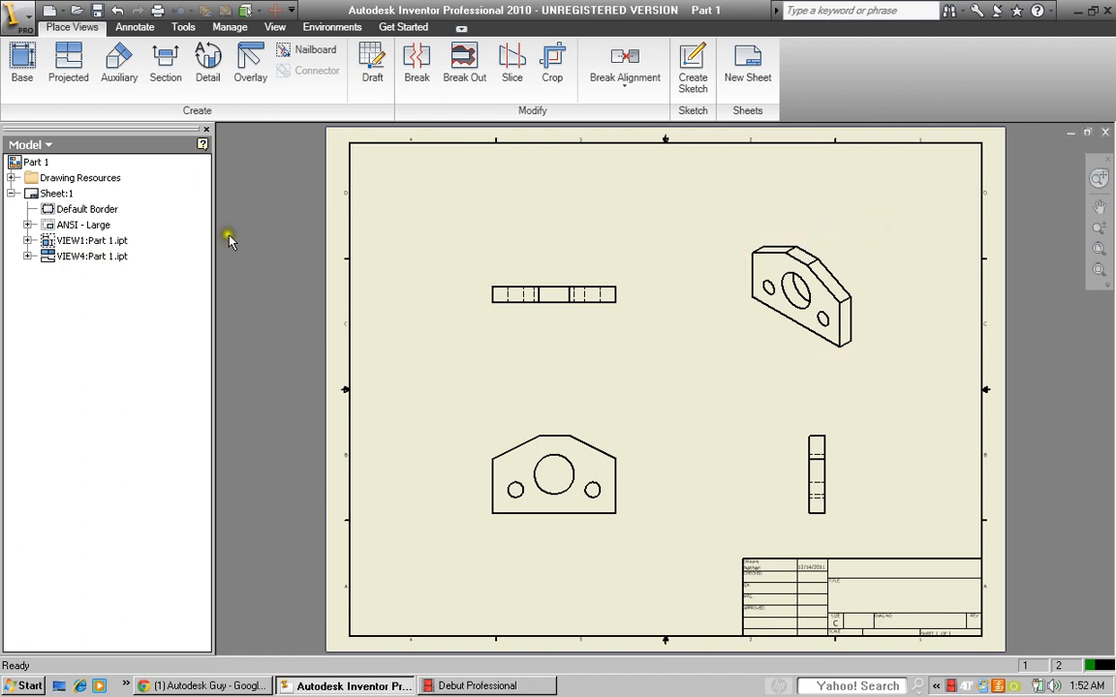
Retrieve model dimensions for the front view, including the 1.75 height
{"action": "left_click", "coordinate": [610, 445]}
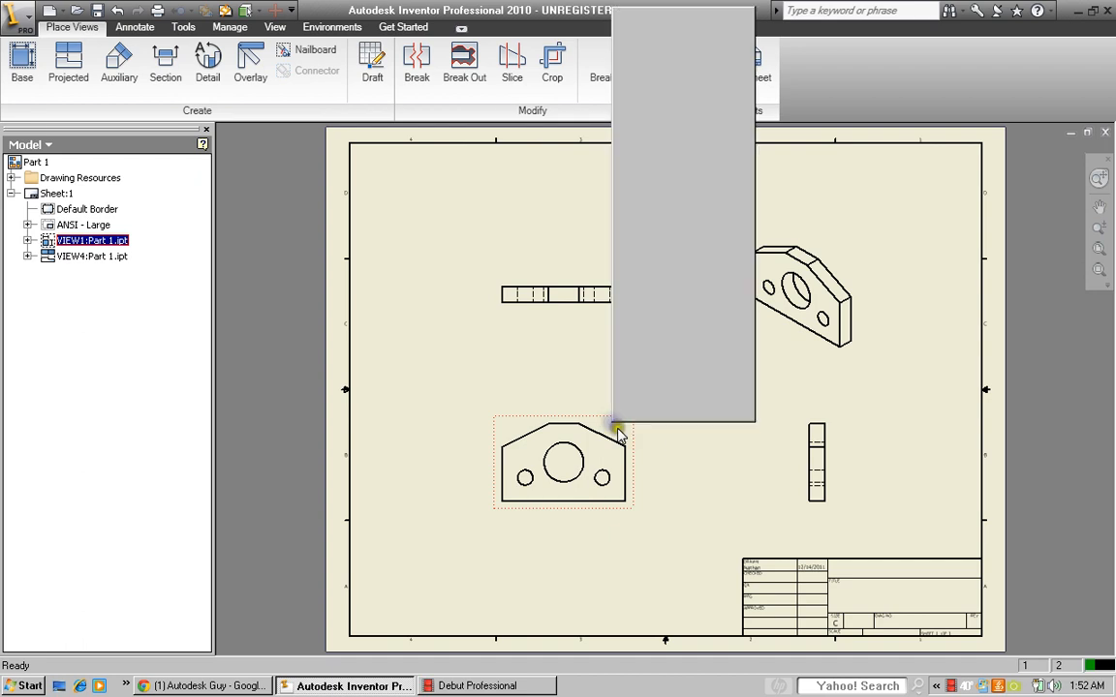
{"action": "right_click", "coordinate": [617, 431]}
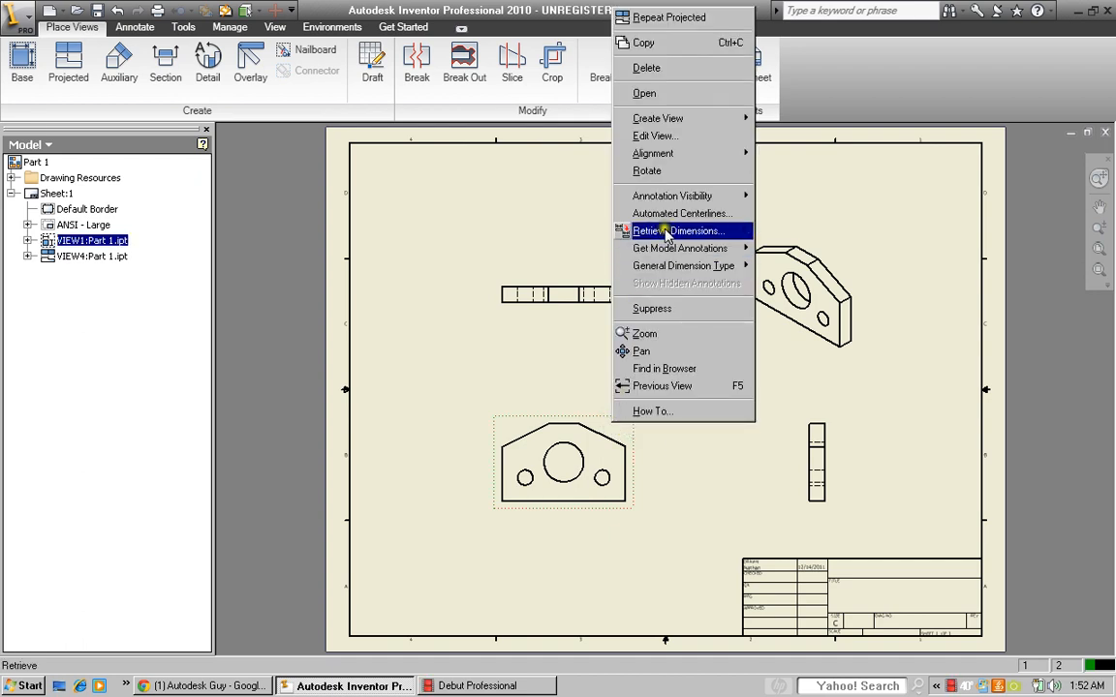
{"action": "left_click", "coordinate": [679, 230]}
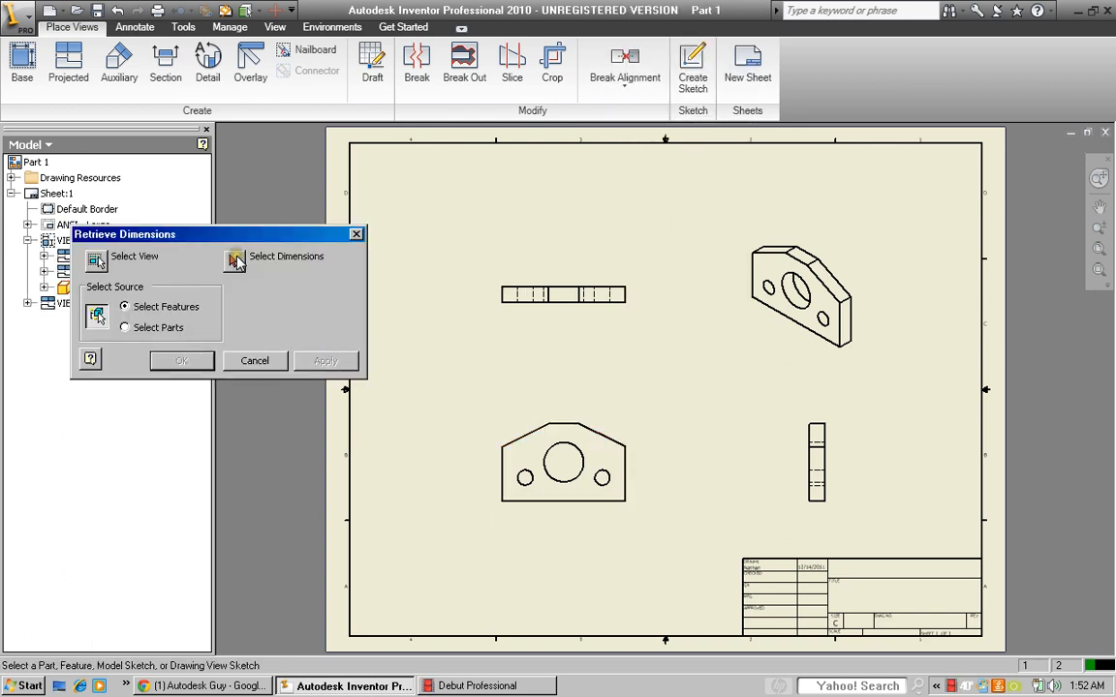
{"action": "left_click", "coordinate": [562, 463]}
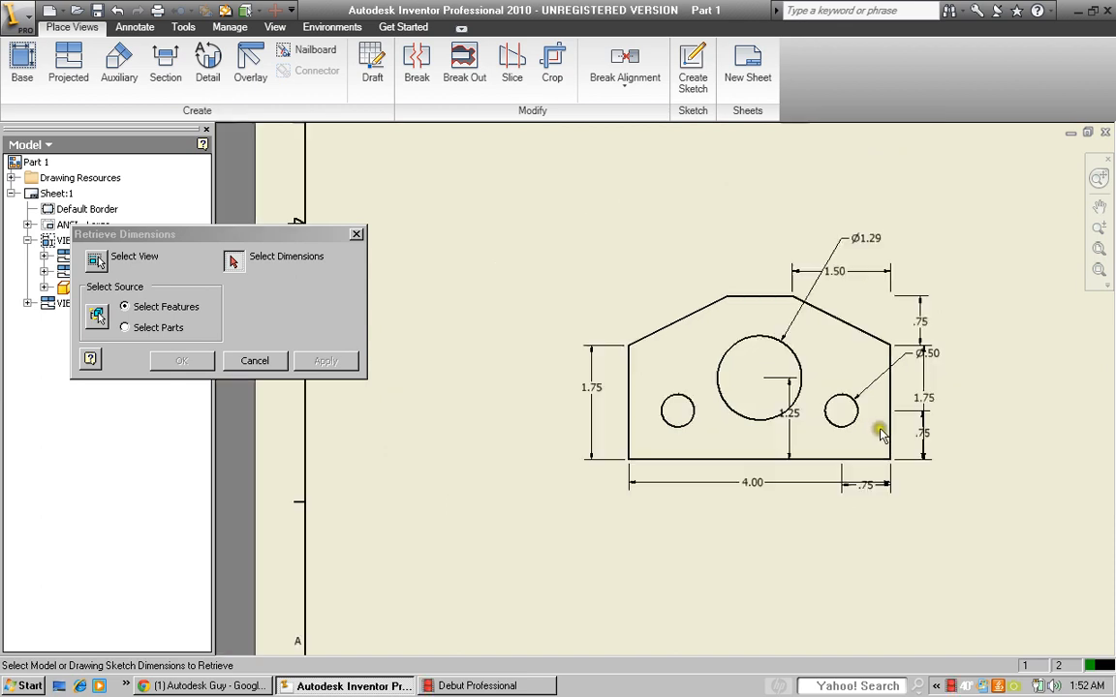
{"action": "left_click", "coordinate": [590, 392]}
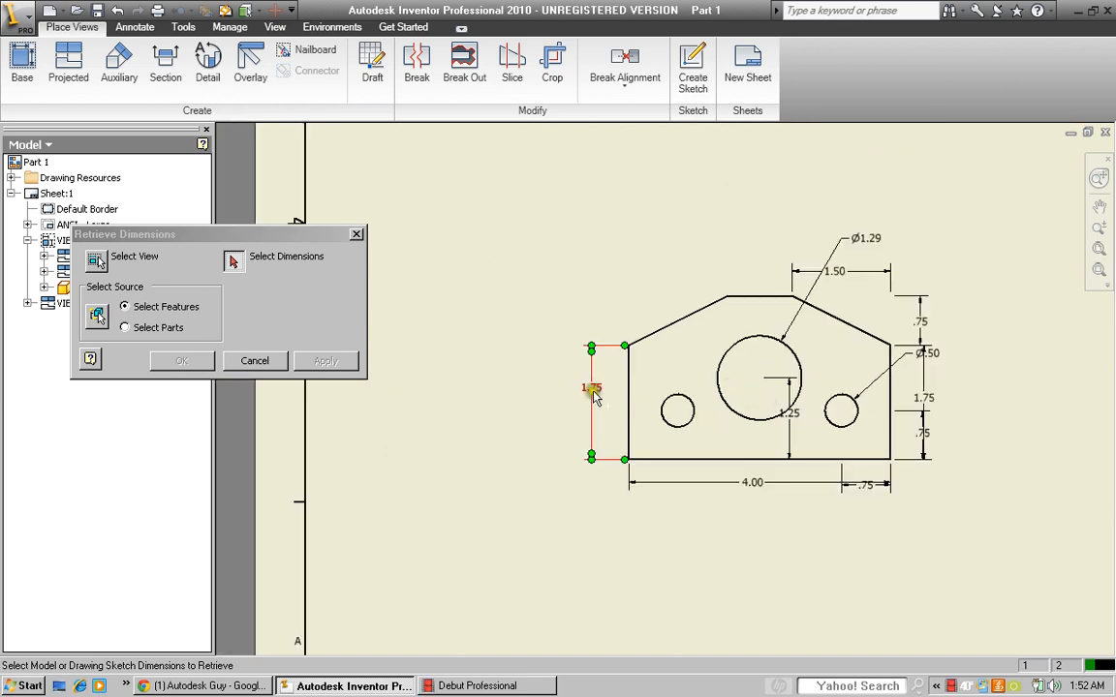
{"action": "left_click", "coordinate": [859, 484]}
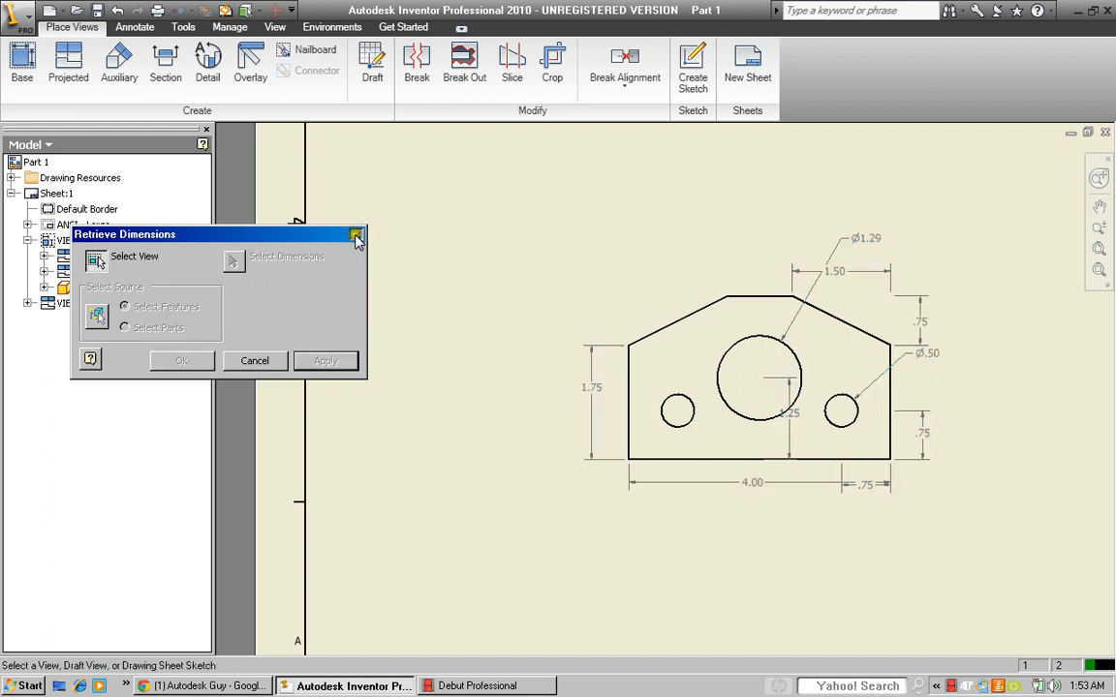
Close Retrieve Dimensions and move the 4.00, .75 and Ø1.29 dimensions clear of the outline
{"action": "left_click", "coordinate": [357, 235]}
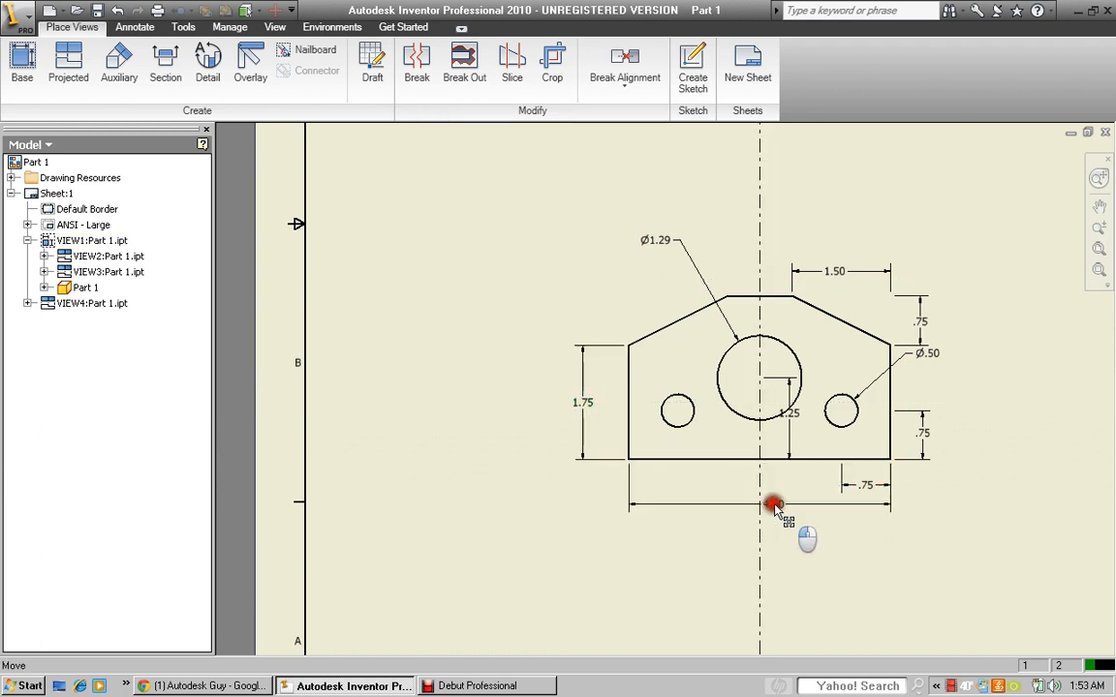
{"action": "left_click", "coordinate": [775, 506]}
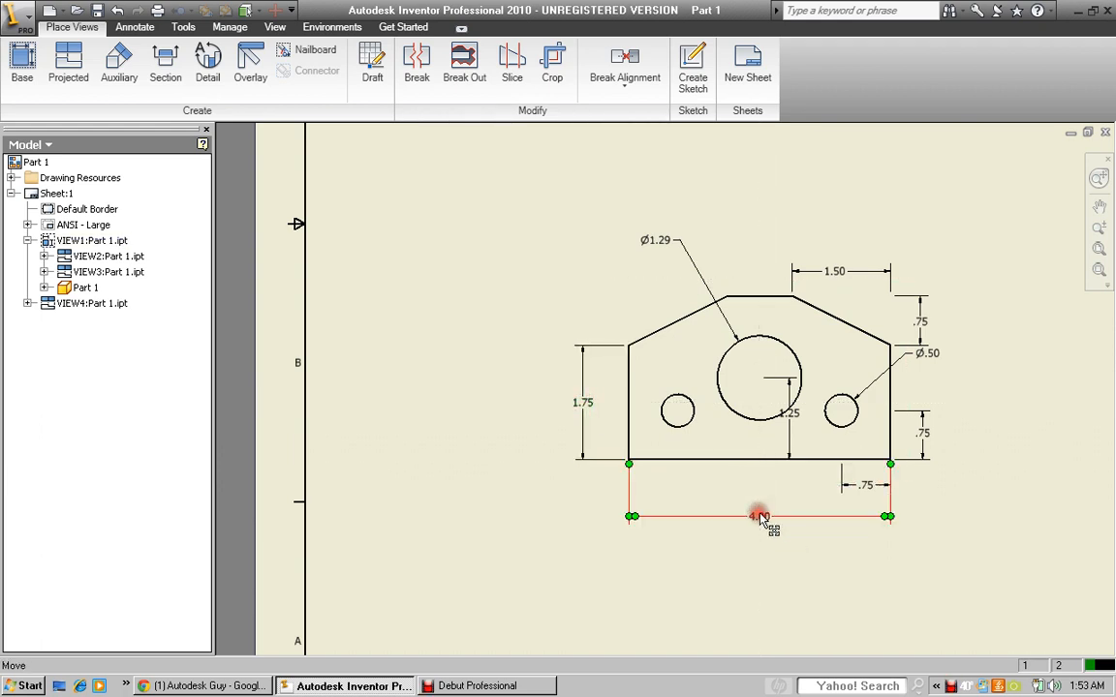
{"action": "left_click_drag", "start_coordinate": [760, 516], "coordinate": [862, 494]}
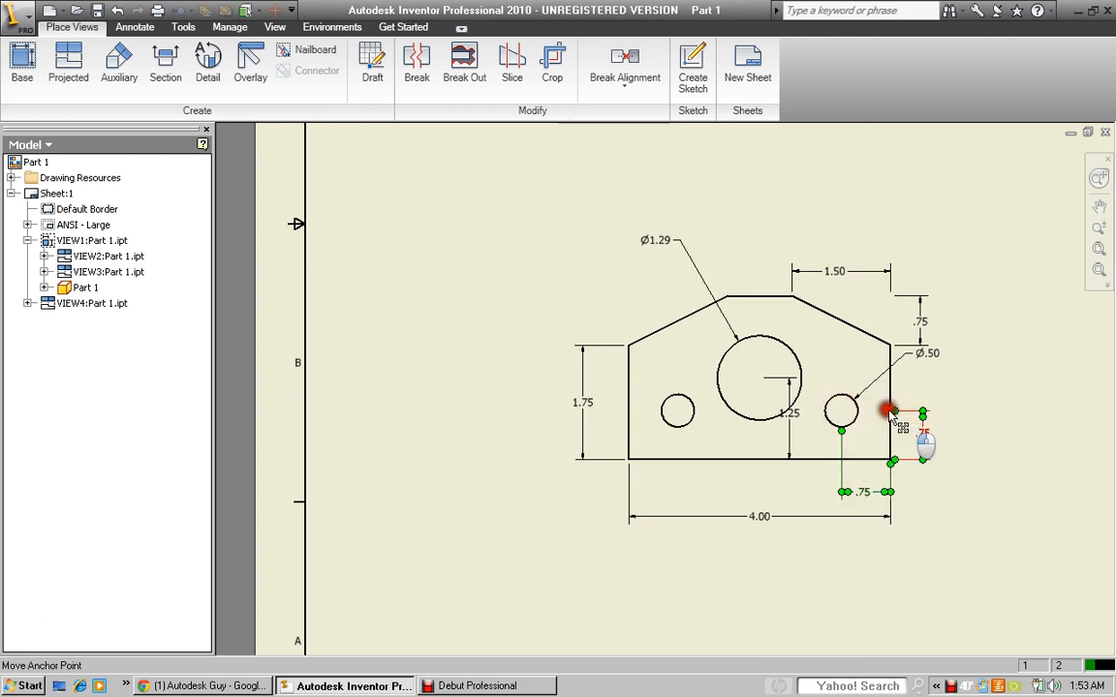
{"action": "left_click", "coordinate": [889, 410]}
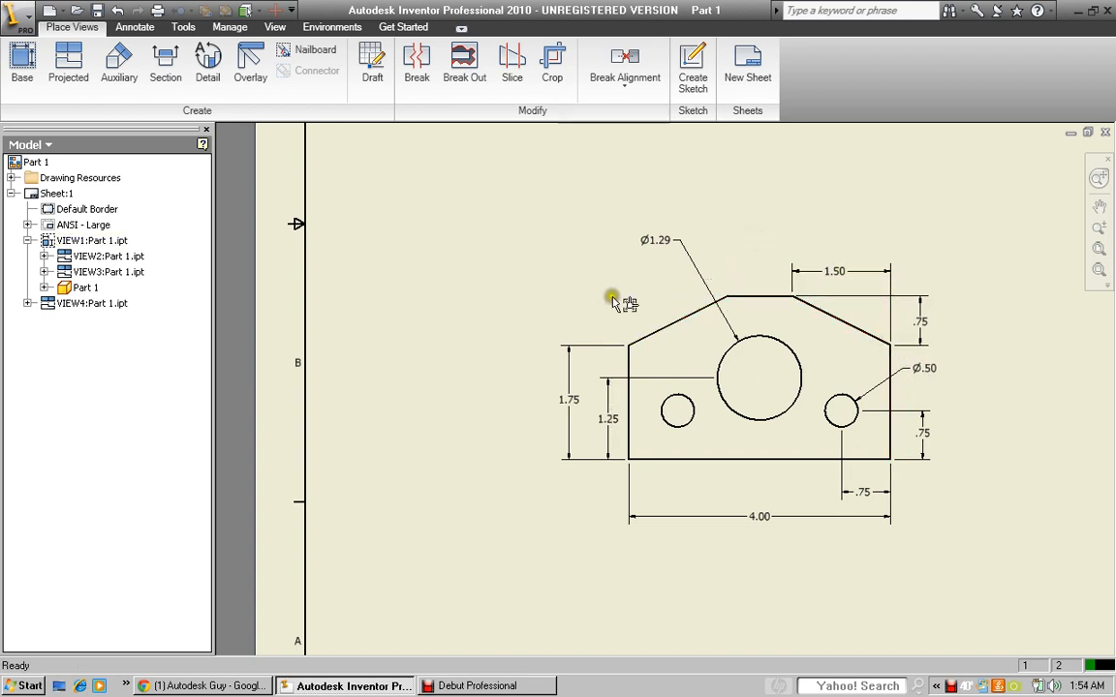
{"action": "left_click", "coordinate": [655, 240]}
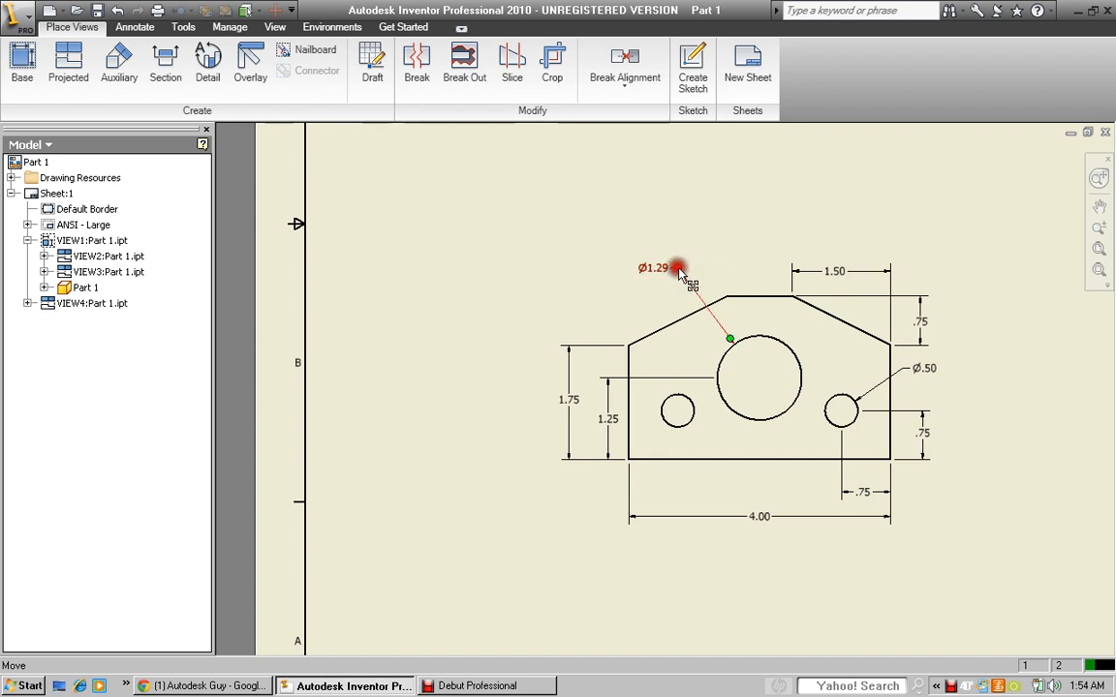
{"action": "left_click_drag", "start_coordinate": [677, 276], "coordinate": [675, 324]}
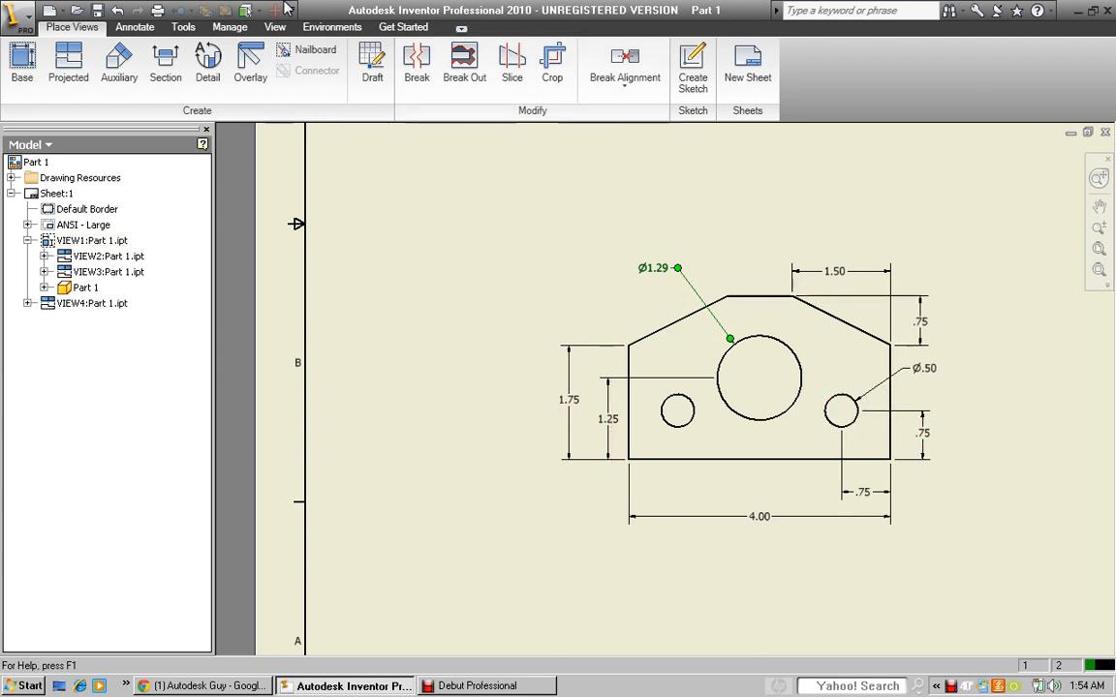
{"action": "left_click", "coordinate": [726, 308]}
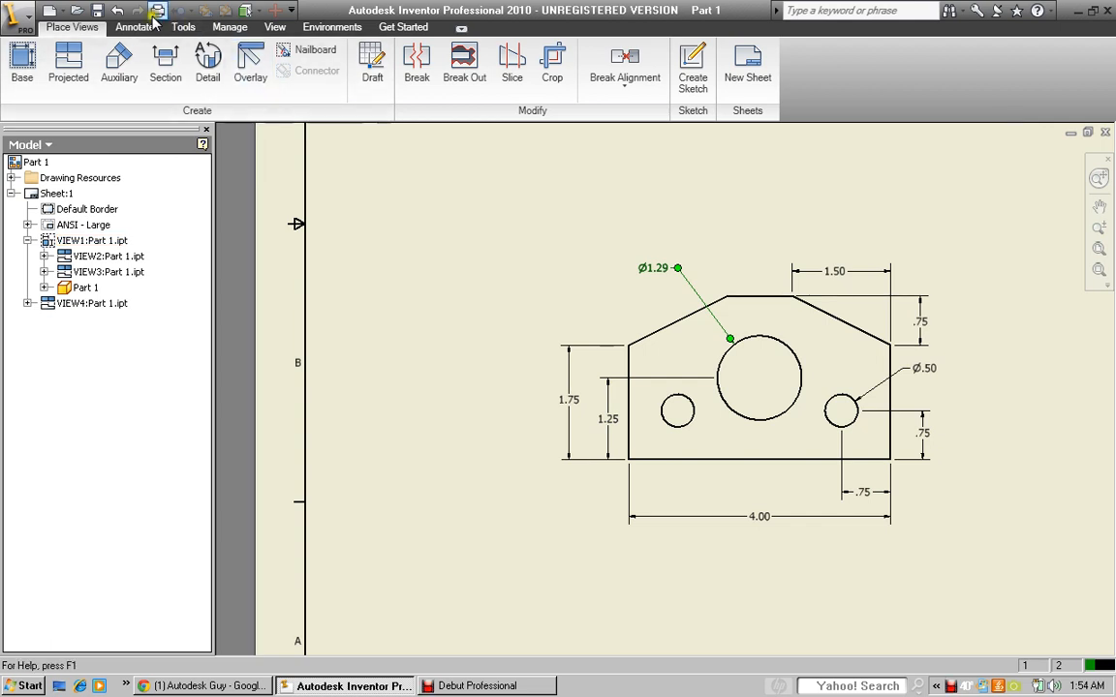
Place center marks on the front view's holes, starting with the large hole
{"action": "left_click", "coordinate": [136, 26]}
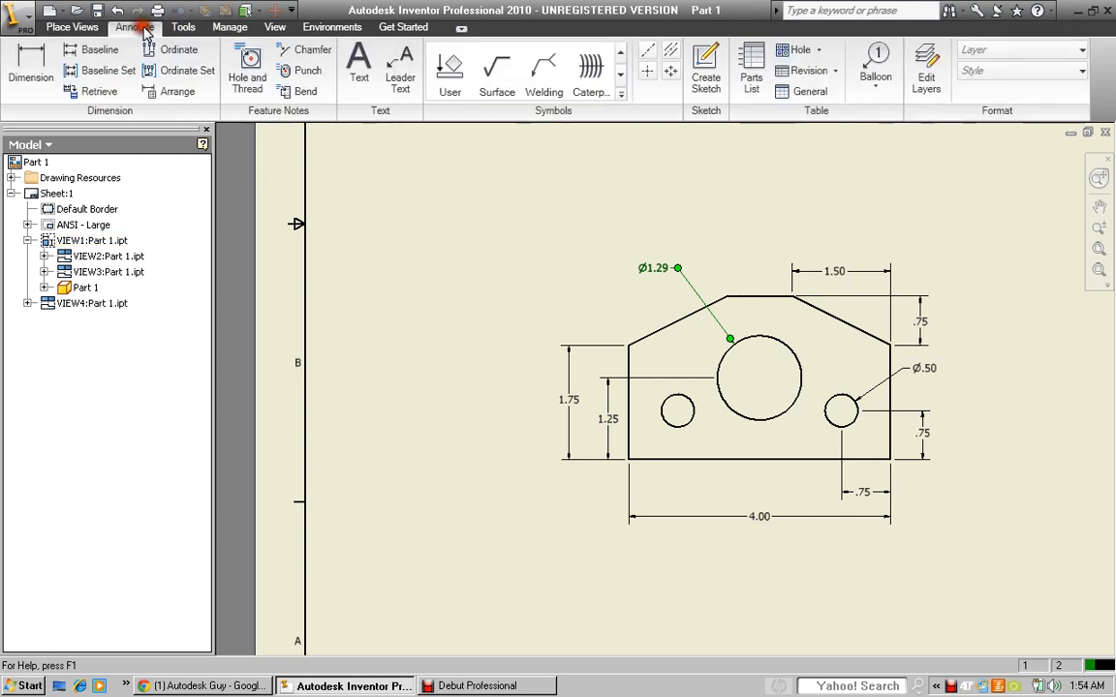
{"action": "left_click", "coordinate": [134, 26]}
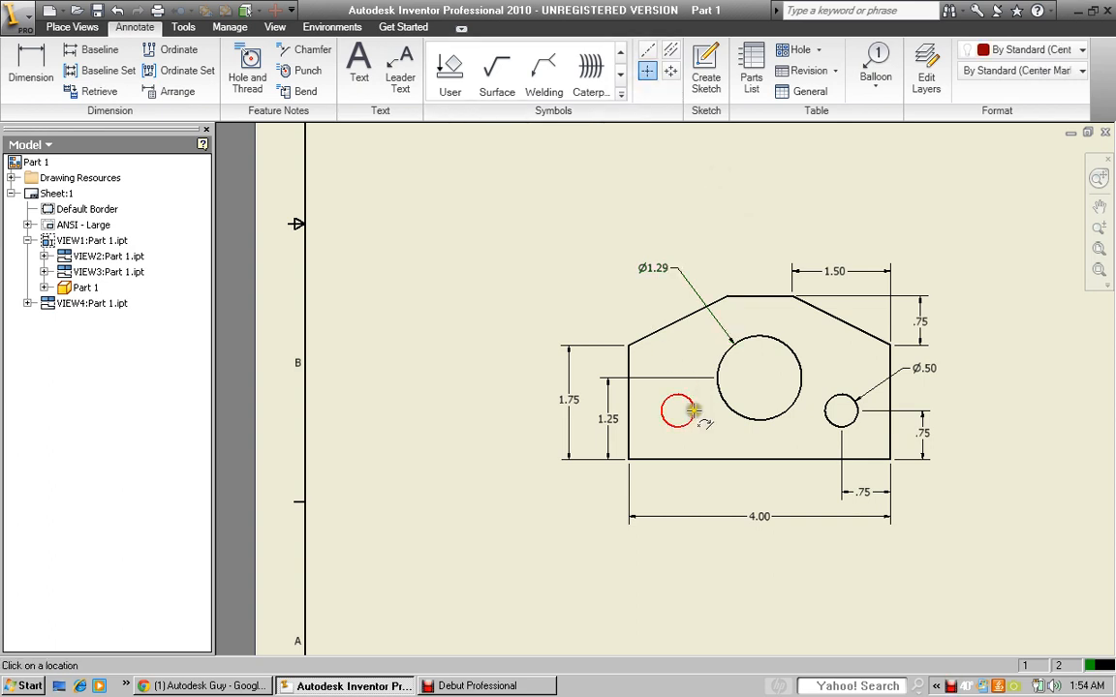
{"action": "mouse_move", "coordinate": [692, 407]}
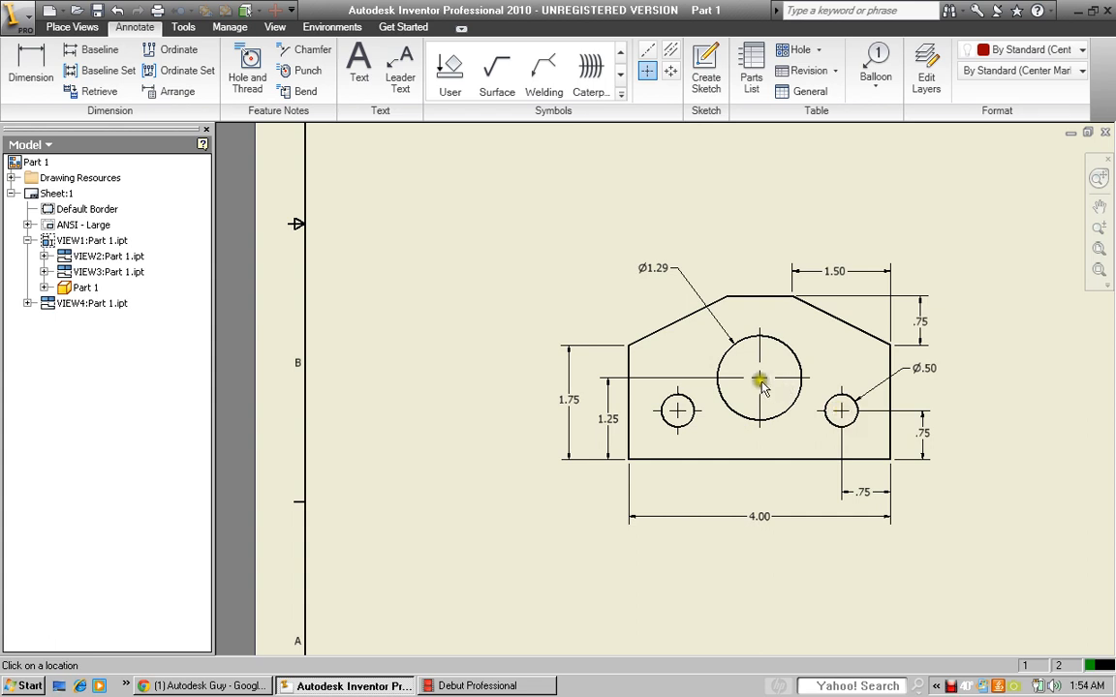
{"action": "mouse_move", "coordinate": [796, 318]}
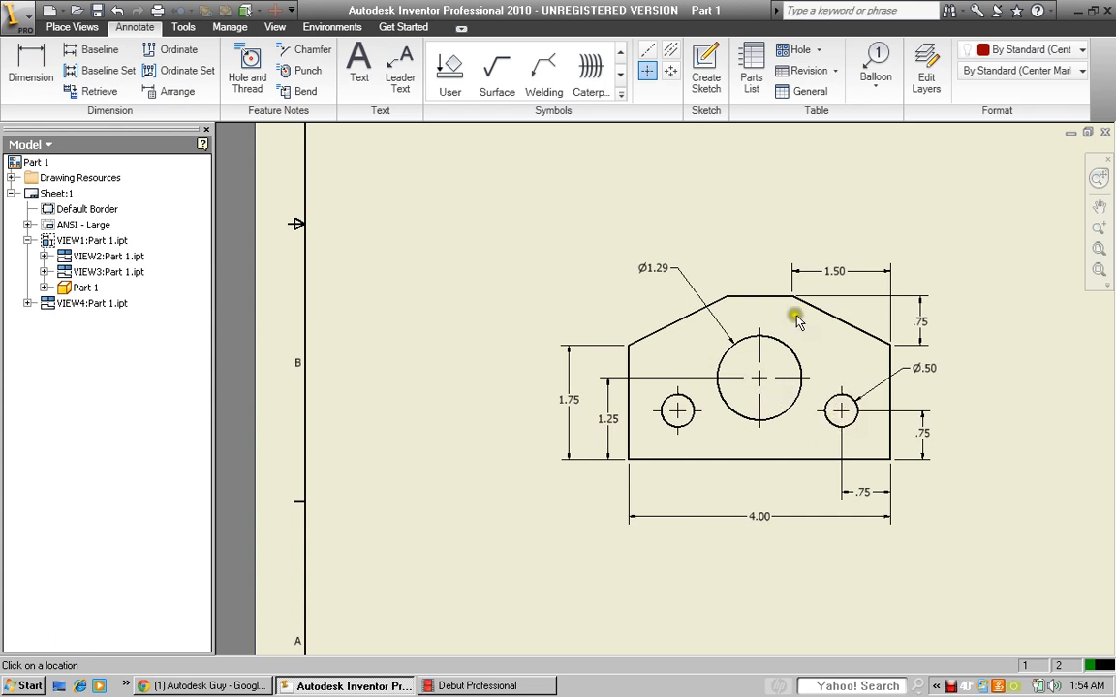
{"action": "mouse_move", "coordinate": [760, 385]}
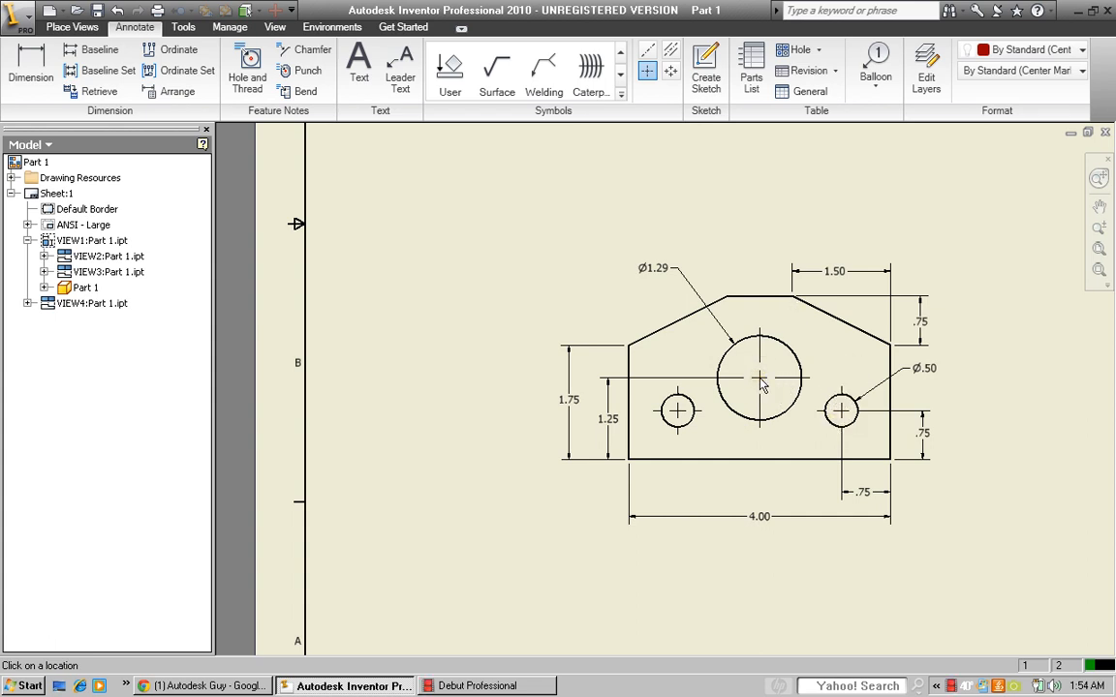
{"action": "mouse_move", "coordinate": [802, 349]}
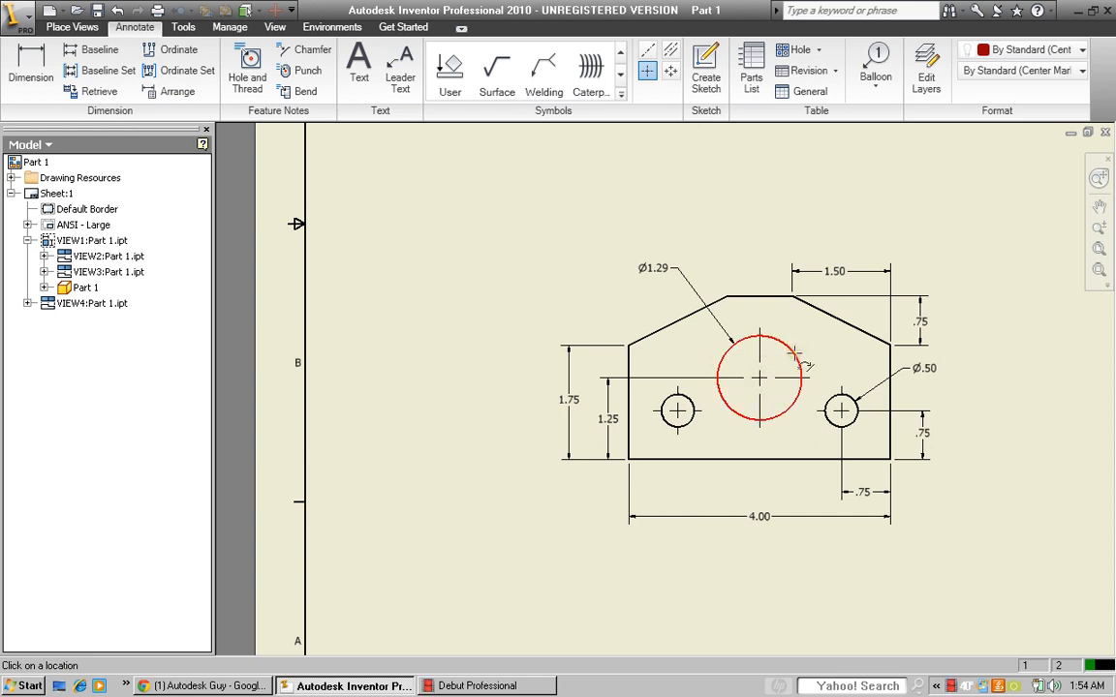
{"action": "left_click", "coordinate": [665, 183]}
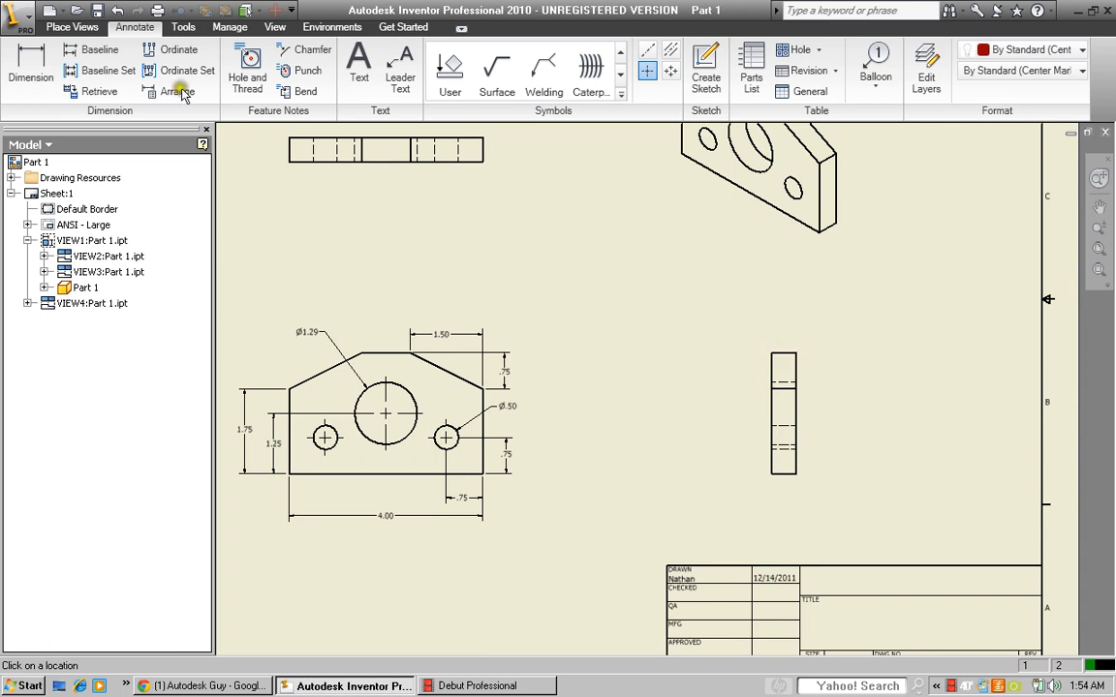
{"action": "mouse_move", "coordinate": [579, 310]}
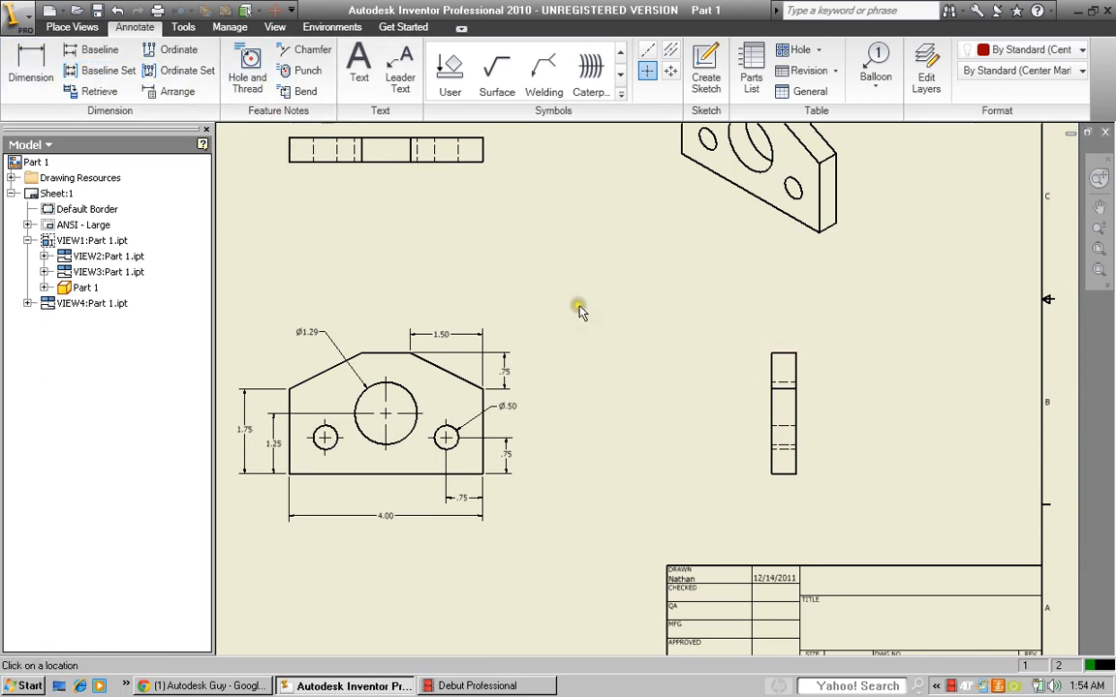
Finish center marks and retrieve the .50 thickness dimension for the side view
{"action": "left_click", "coordinate": [783, 363]}
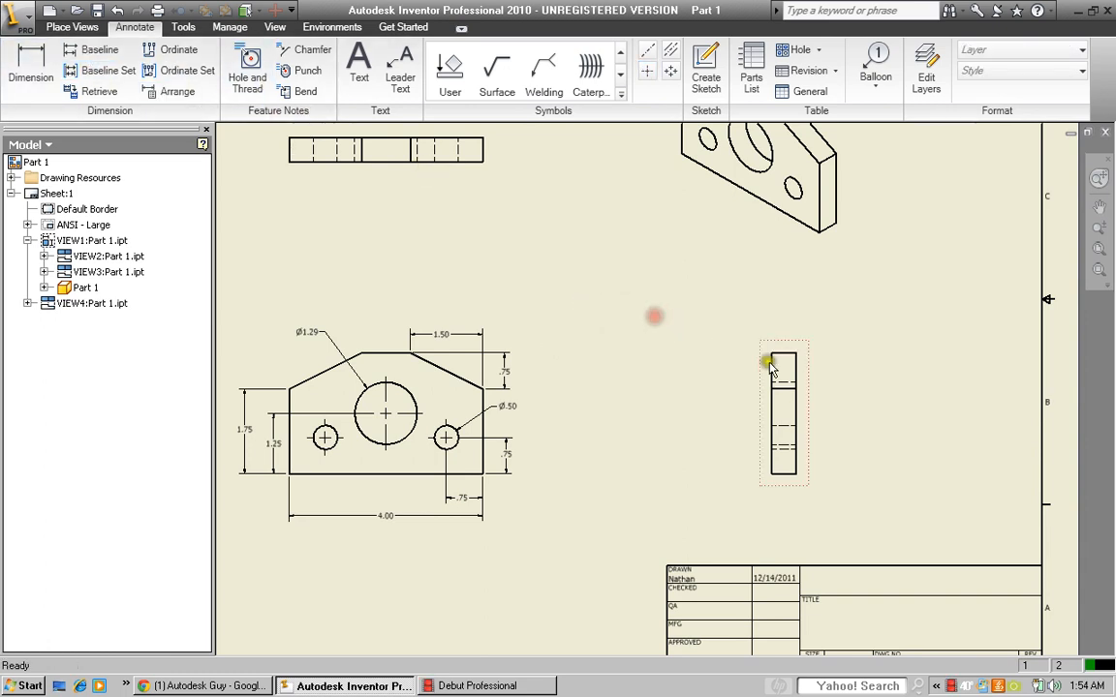
{"action": "left_click", "coordinate": [780, 349]}
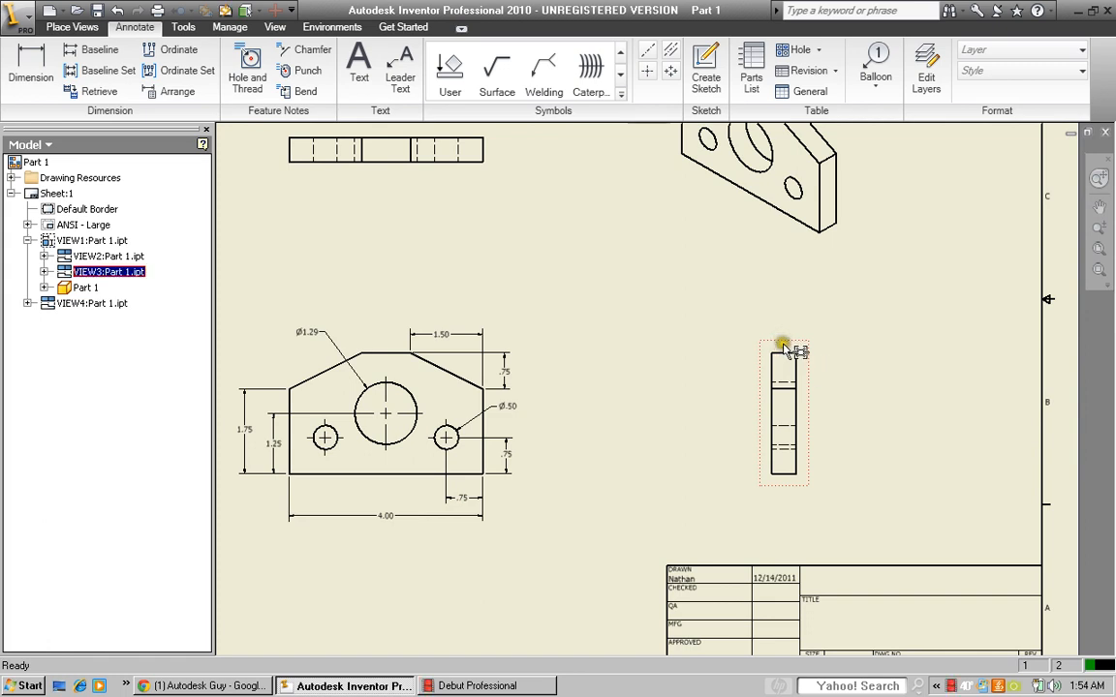
{"action": "right_click", "coordinate": [784, 349]}
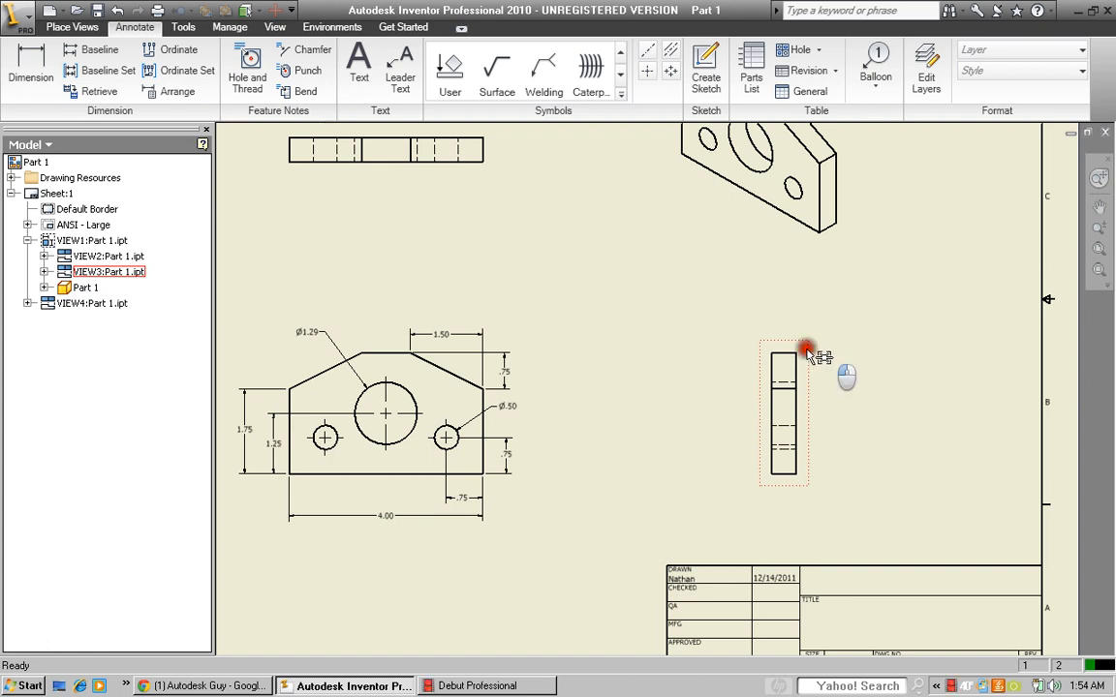
{"action": "right_click", "coordinate": [807, 348]}
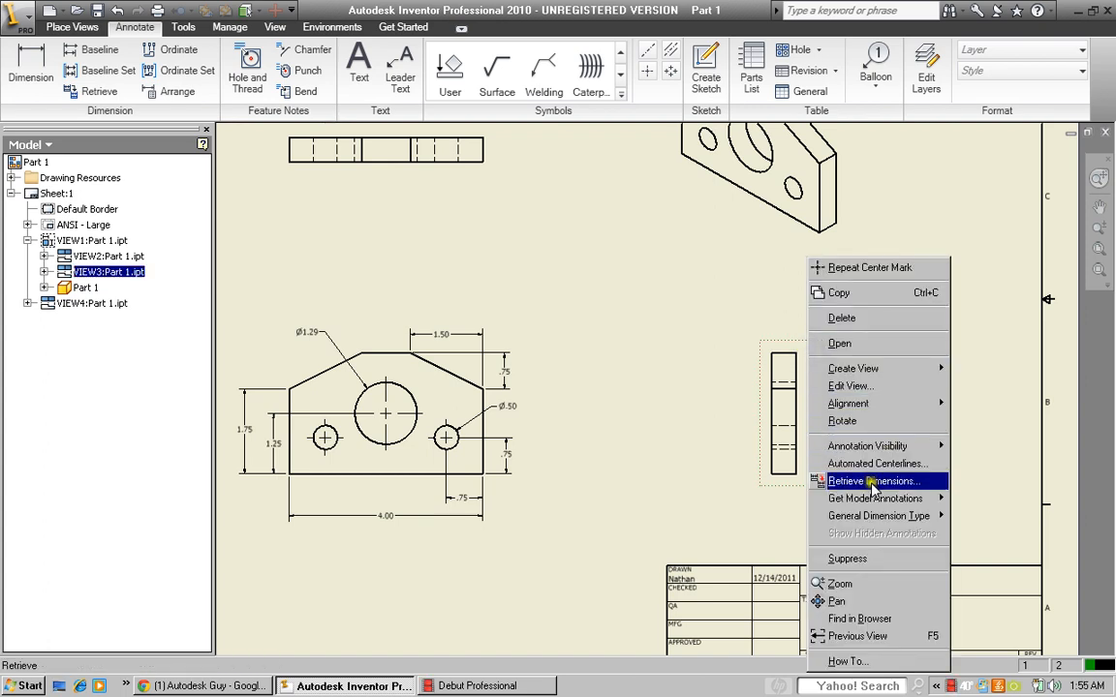
{"action": "left_click", "coordinate": [873, 482]}
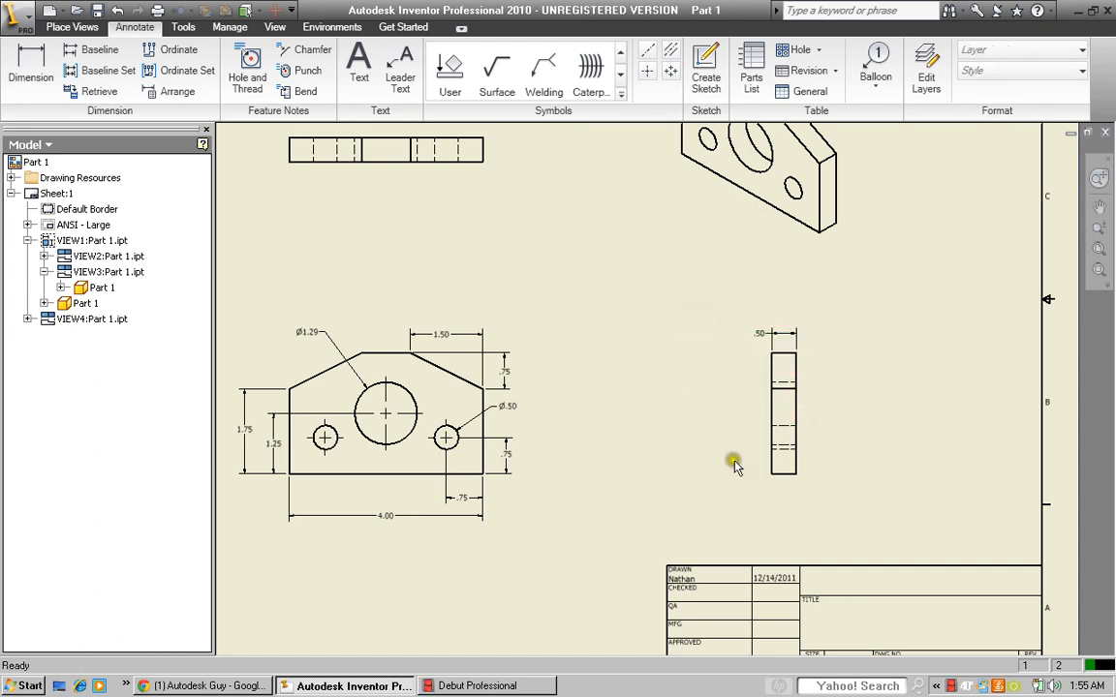
Zoom out to show the entire sheet with all four views
{"action": "left_click", "coordinate": [783, 417]}
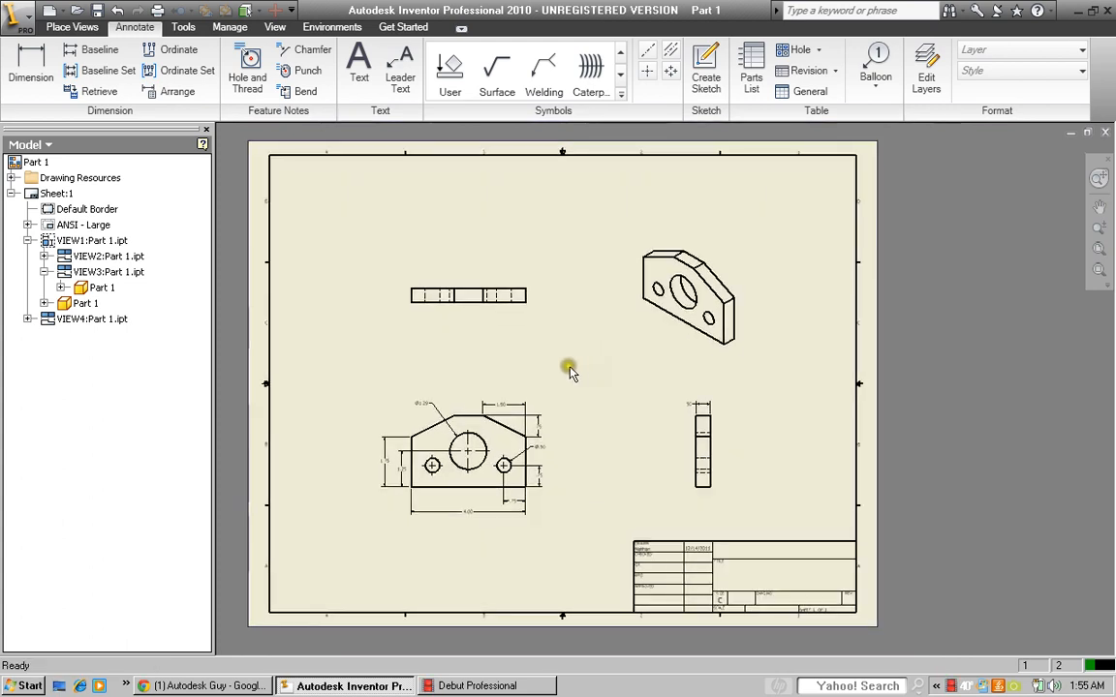
{"action": "mouse_move", "coordinate": [554, 370]}
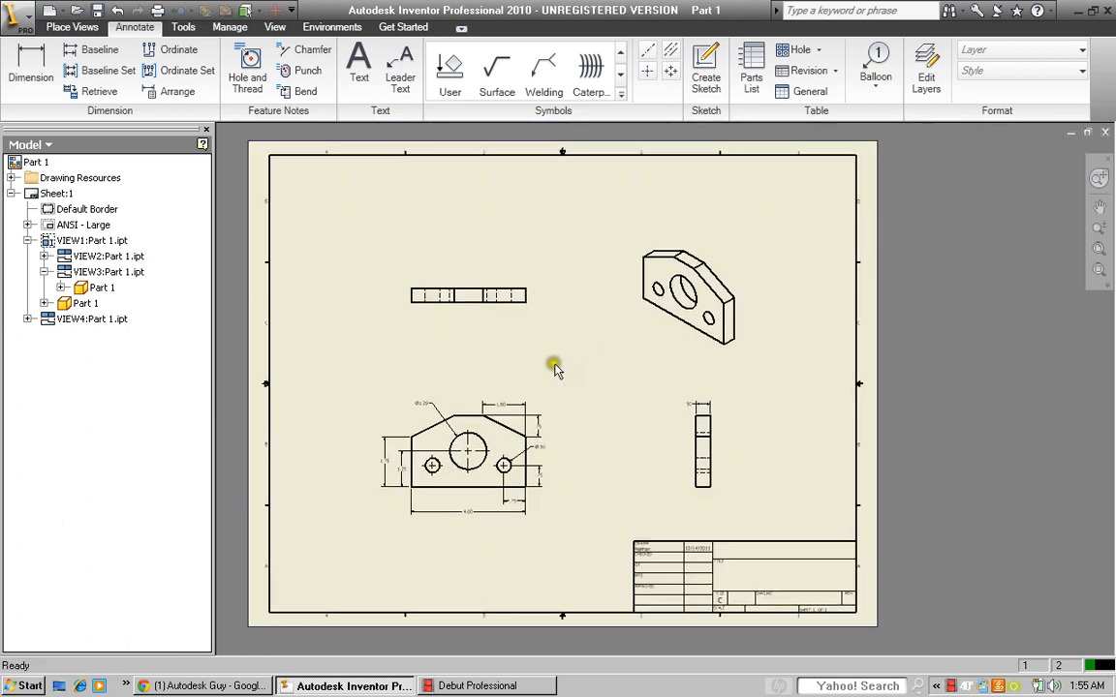
{"action": "mouse_move", "coordinate": [557, 371]}
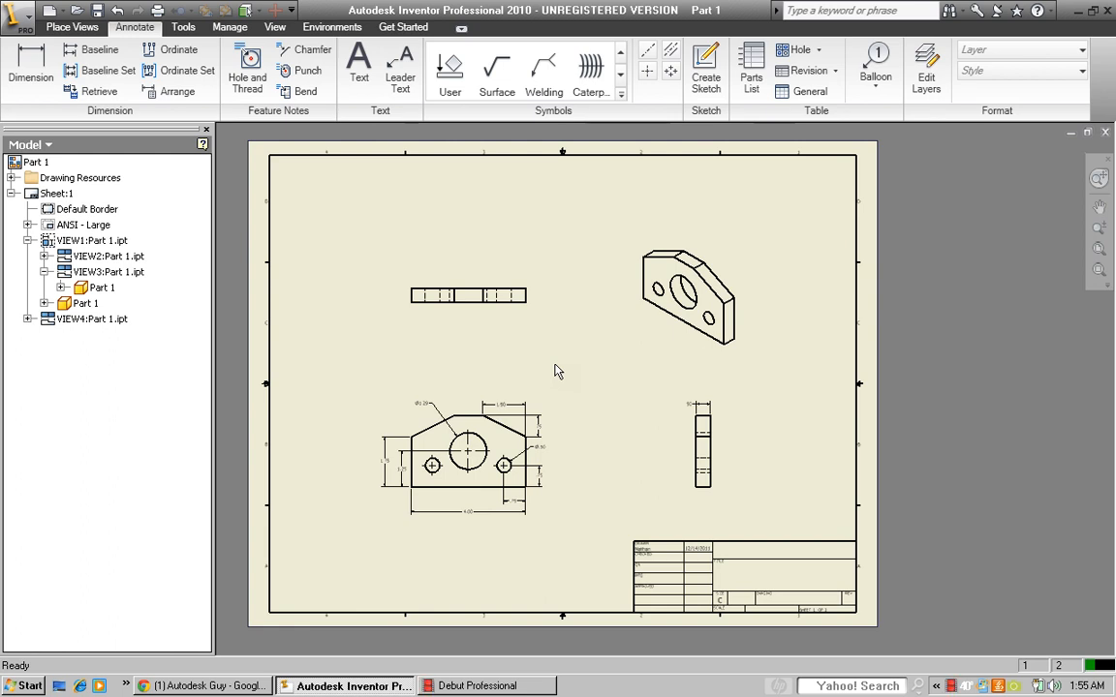